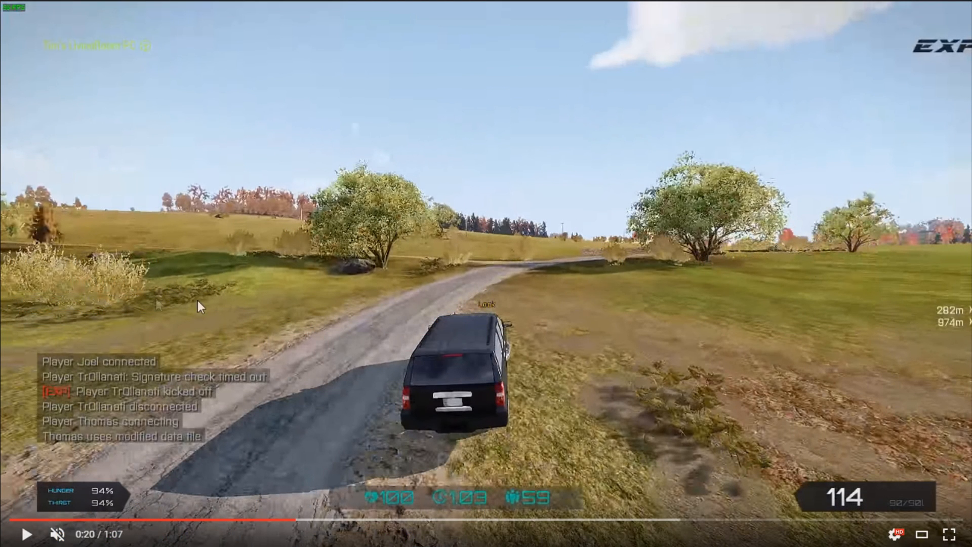
mouse_move(432, 314)
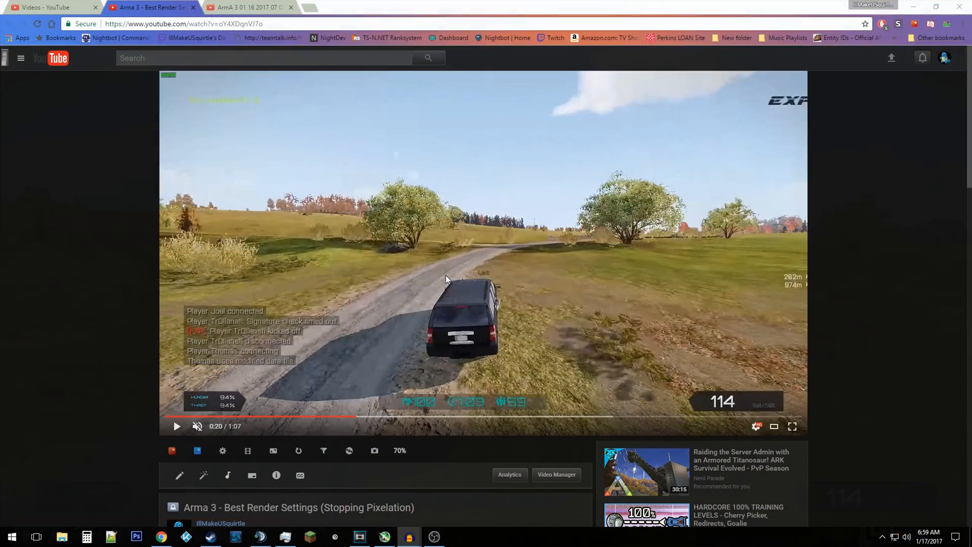
mouse_move(282, 289)
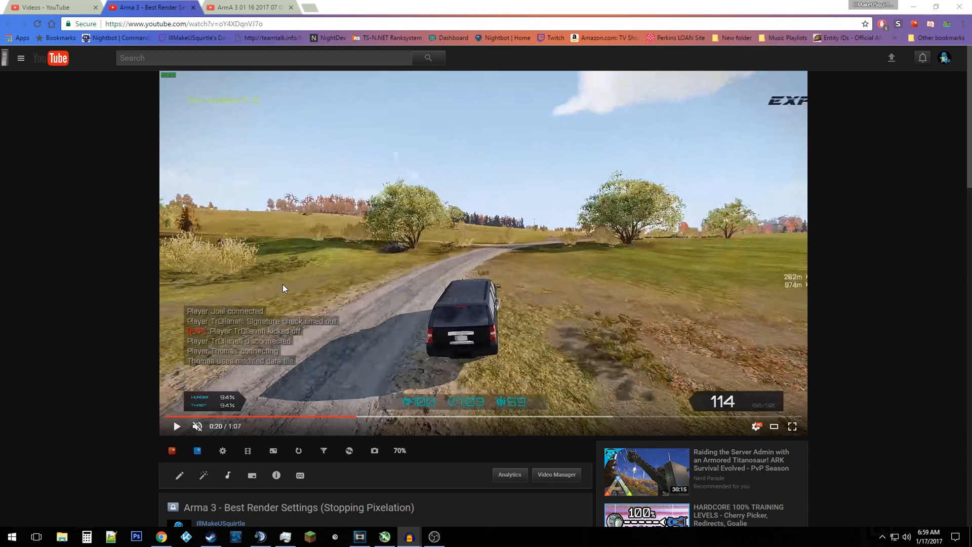
mouse_move(284, 289)
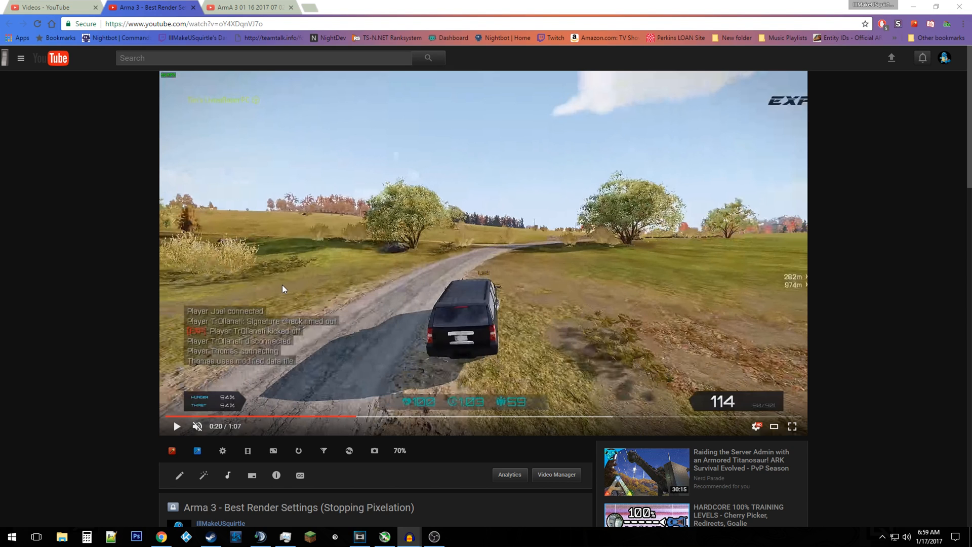
mouse_move(624, 354)
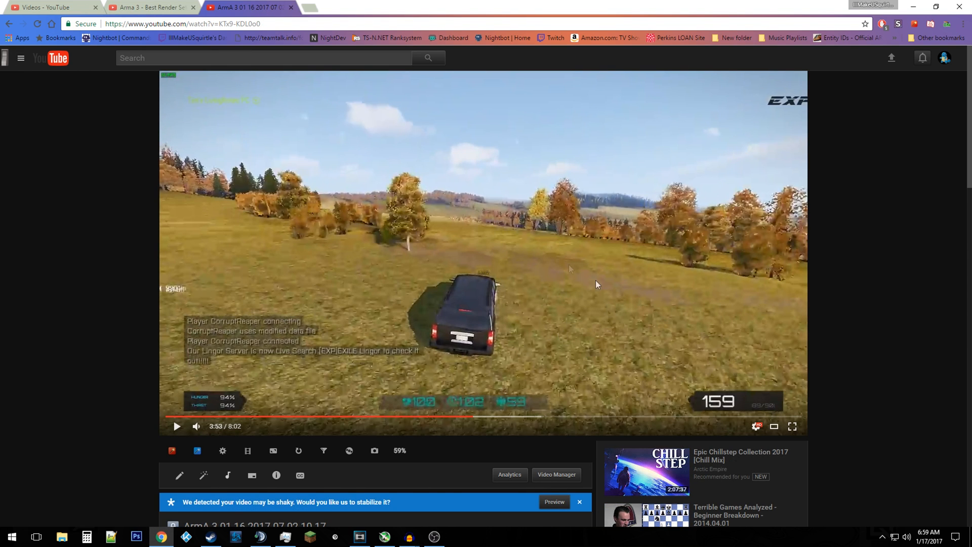
mouse_move(541, 335)
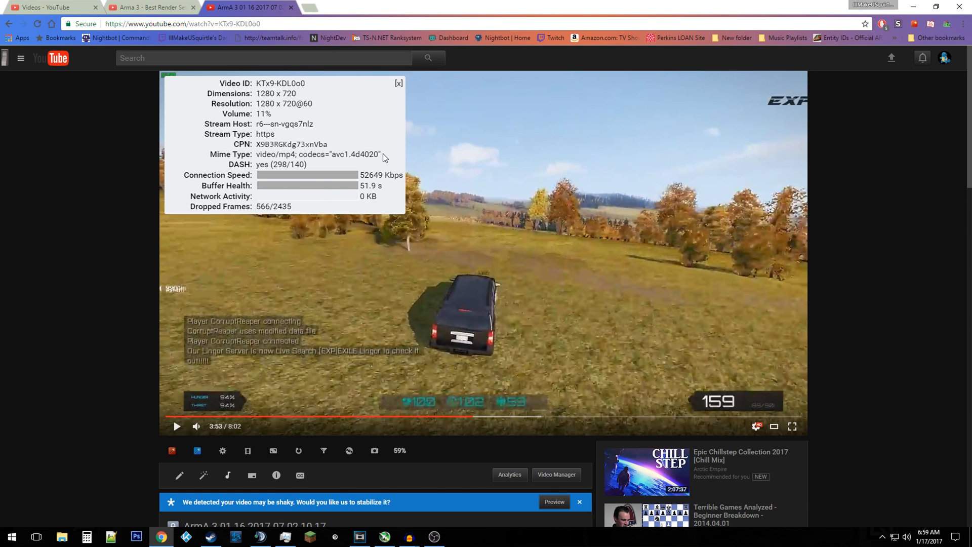
Step: Show the older ArmA 3 upload's stats reading 1280×720@60 with an avc1 codec
drag(256, 154, 383, 154)
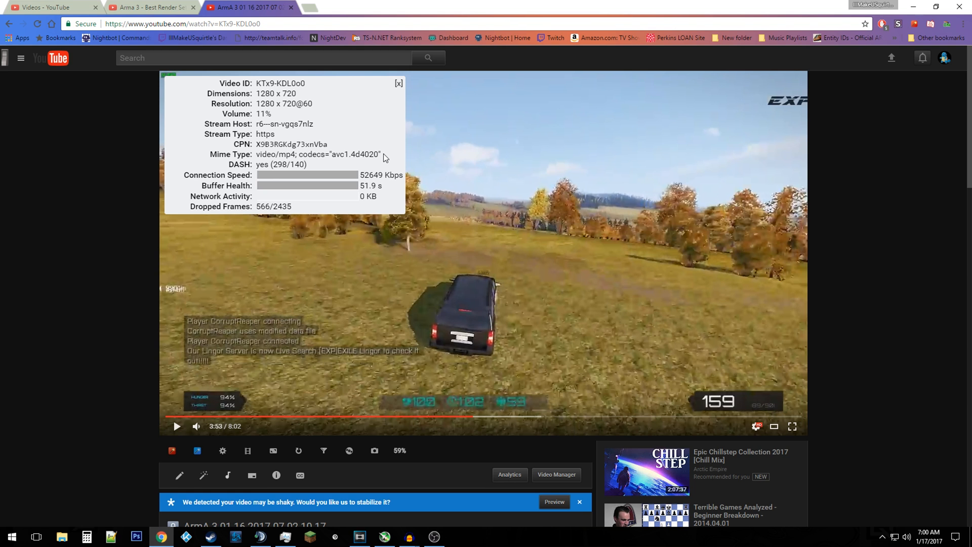
mouse_move(138, 462)
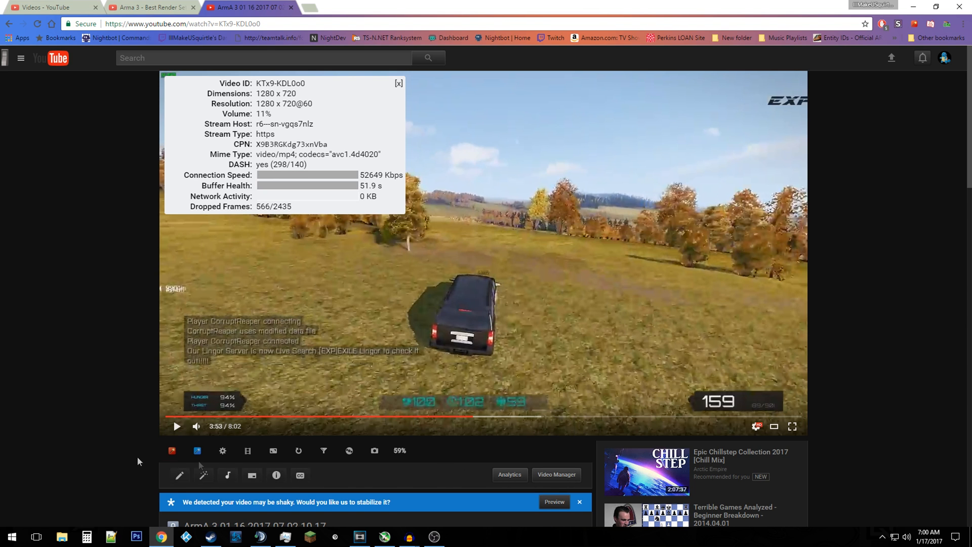
Step: Bring up Stats for nerds on the Best Render Settings upload
scroll(down, 3)
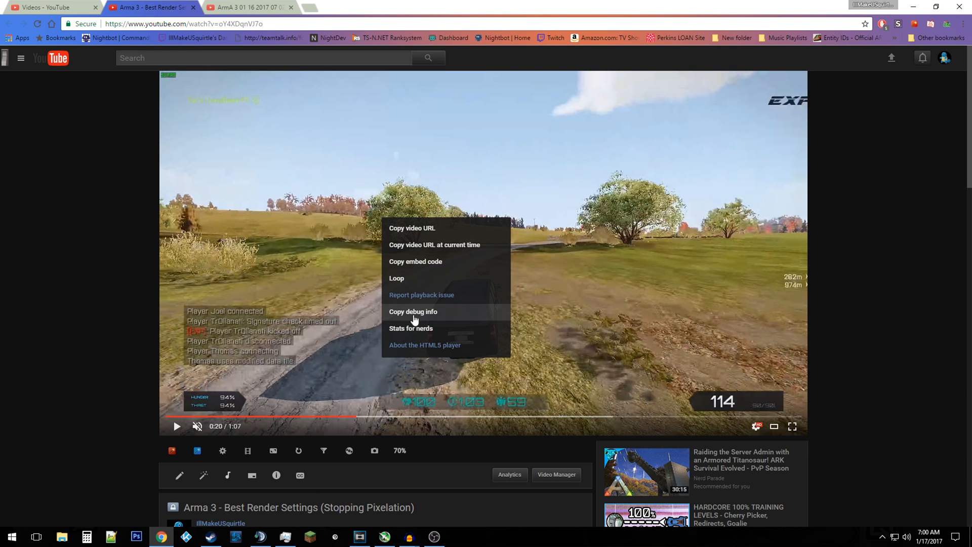
click(410, 328)
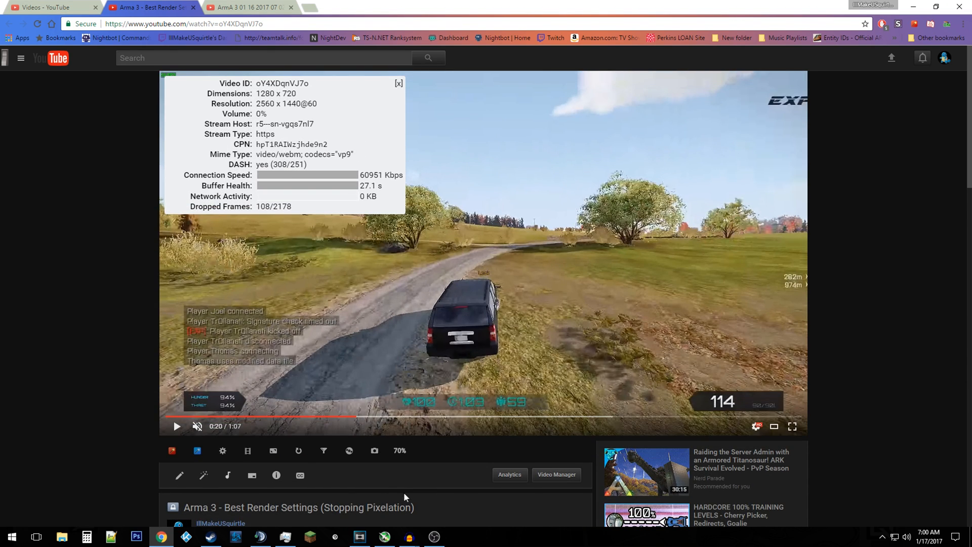
mouse_move(341, 145)
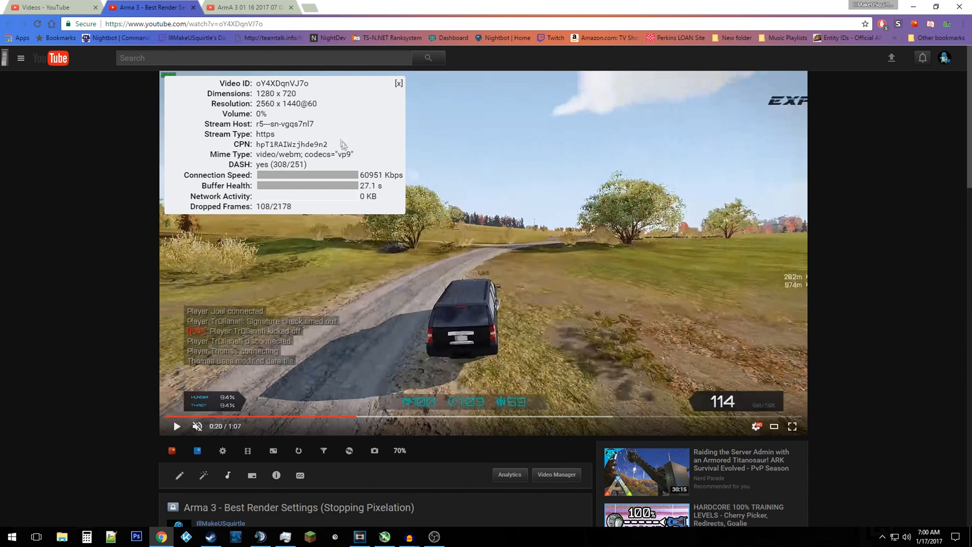
mouse_move(375, 173)
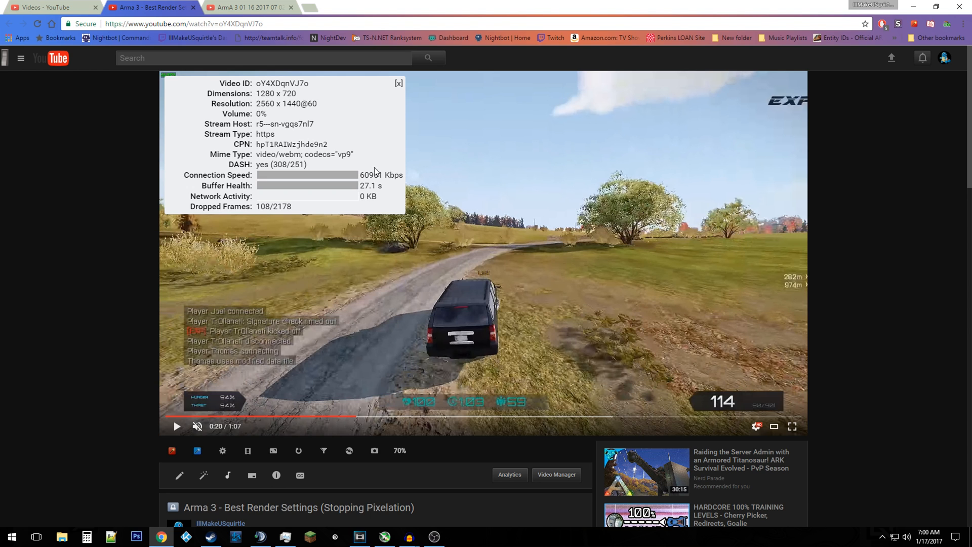
Step: Review the 2560×1440@60 WebM vp9 stats and raise the player volume to 15%
click(248, 7)
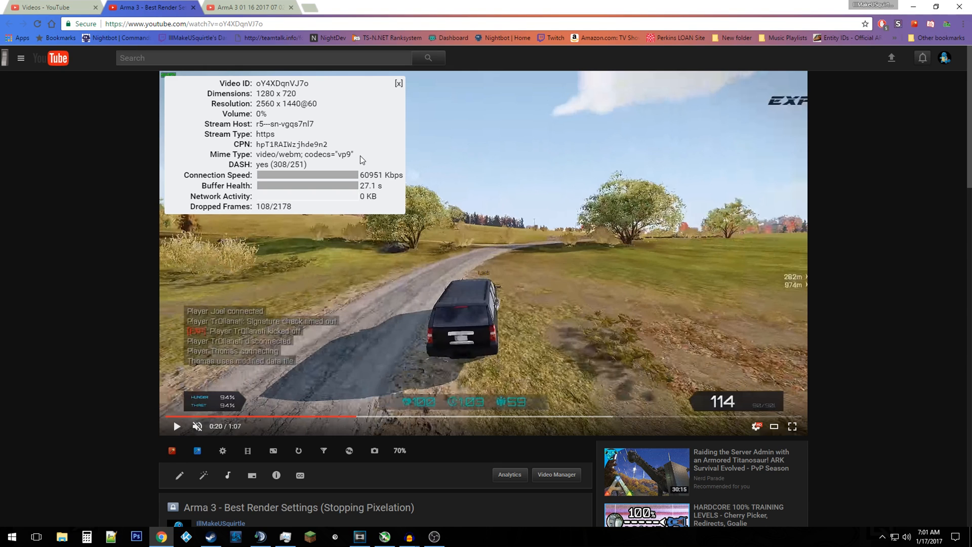
mouse_move(325, 363)
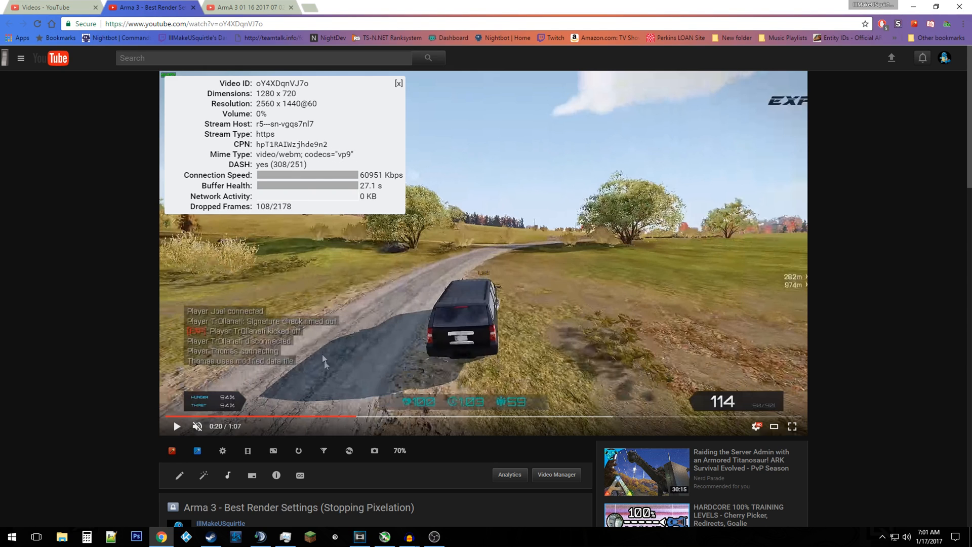
mouse_move(397, 267)
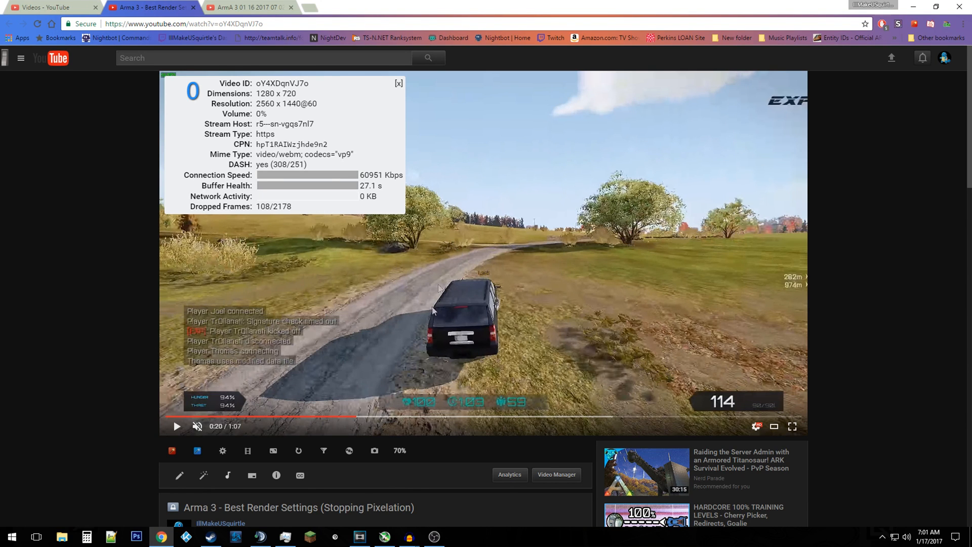
scroll(down, 3)
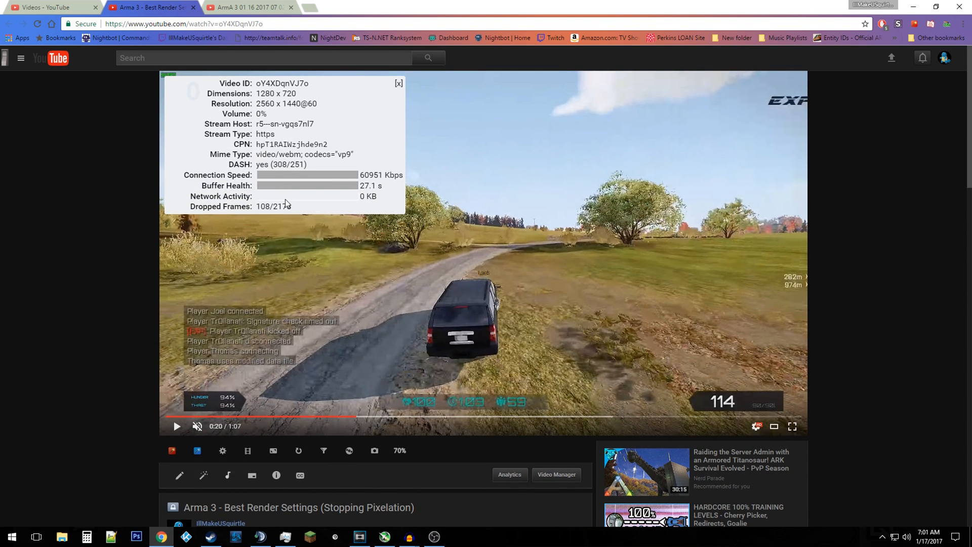
click(197, 426)
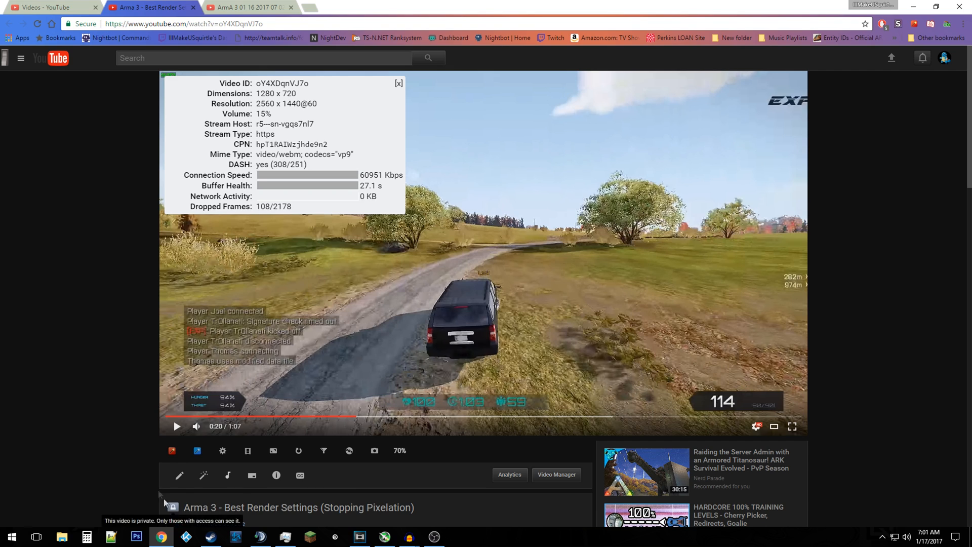
mouse_move(132, 381)
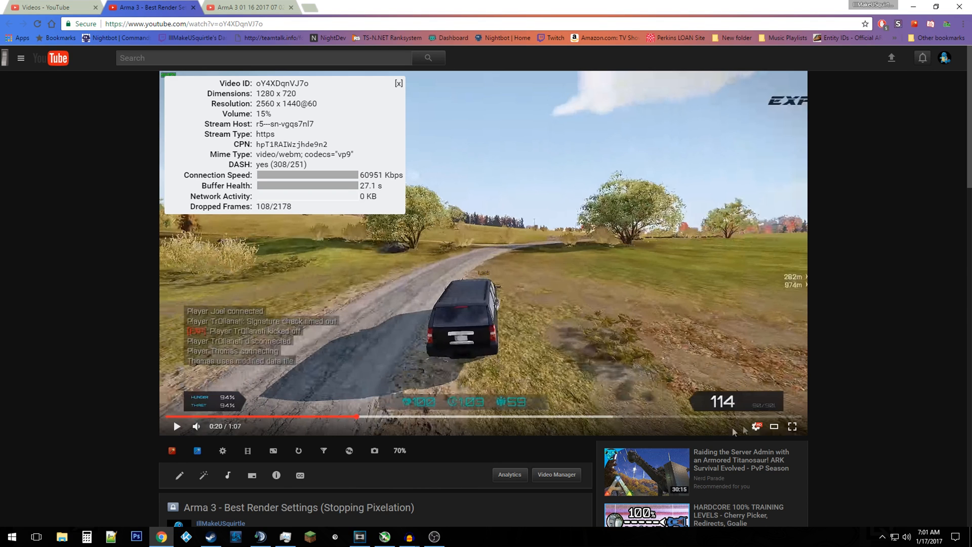
Step: Show the quality list offering up to 1440p60 with 1080p60 checked
click(758, 426)
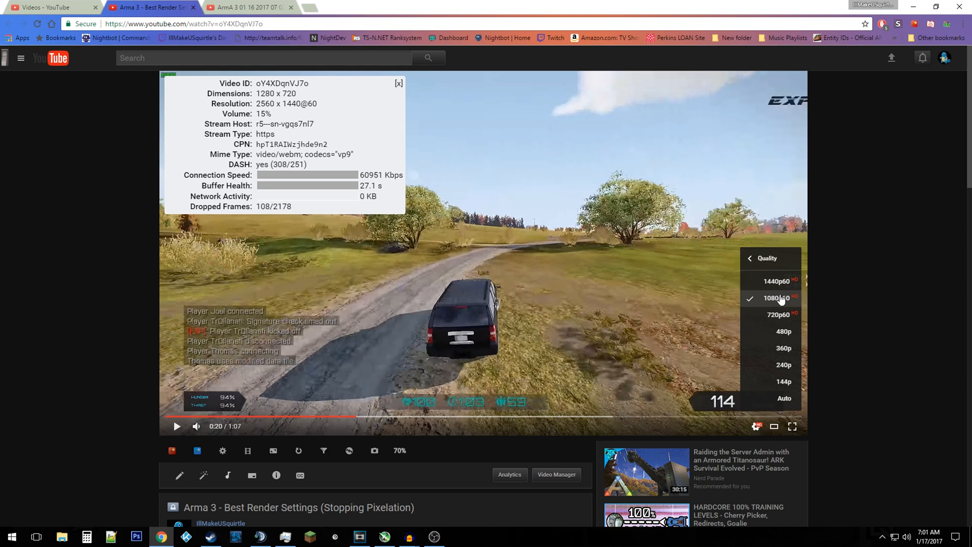
mouse_move(783, 317)
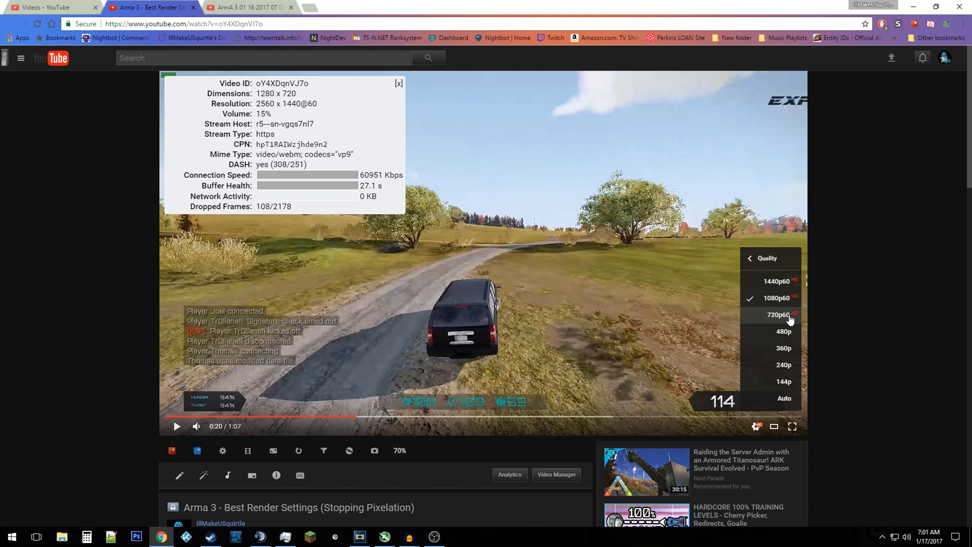
mouse_move(335, 178)
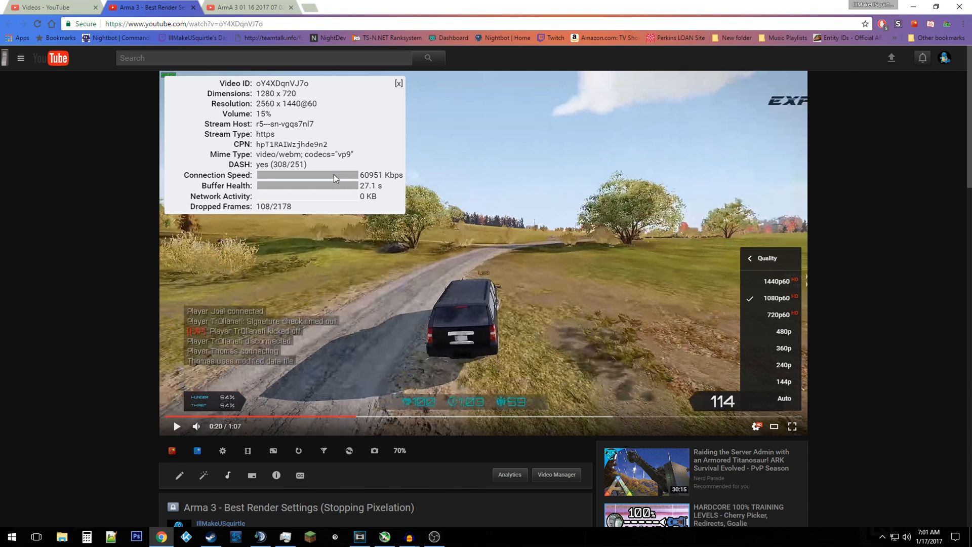
mouse_move(362, 180)
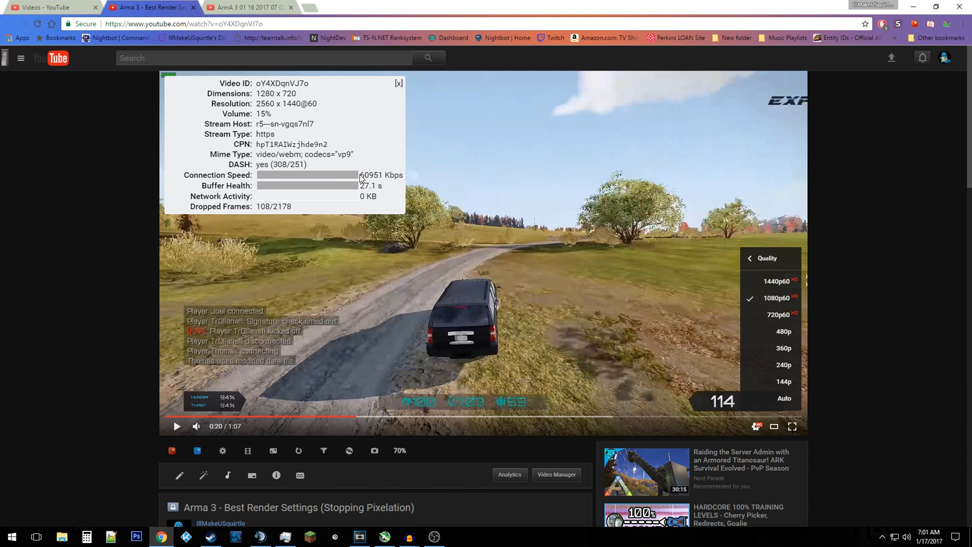
mouse_move(321, 200)
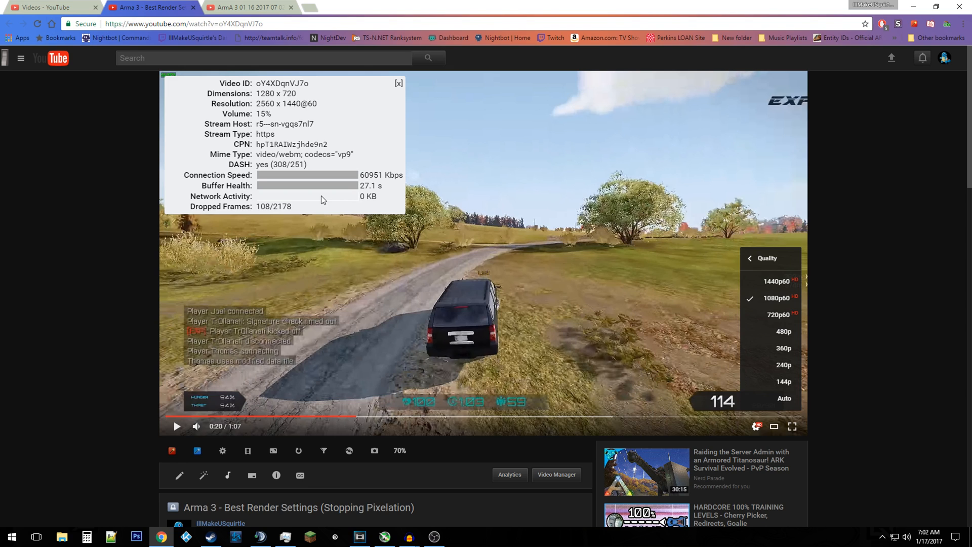
mouse_move(639, 374)
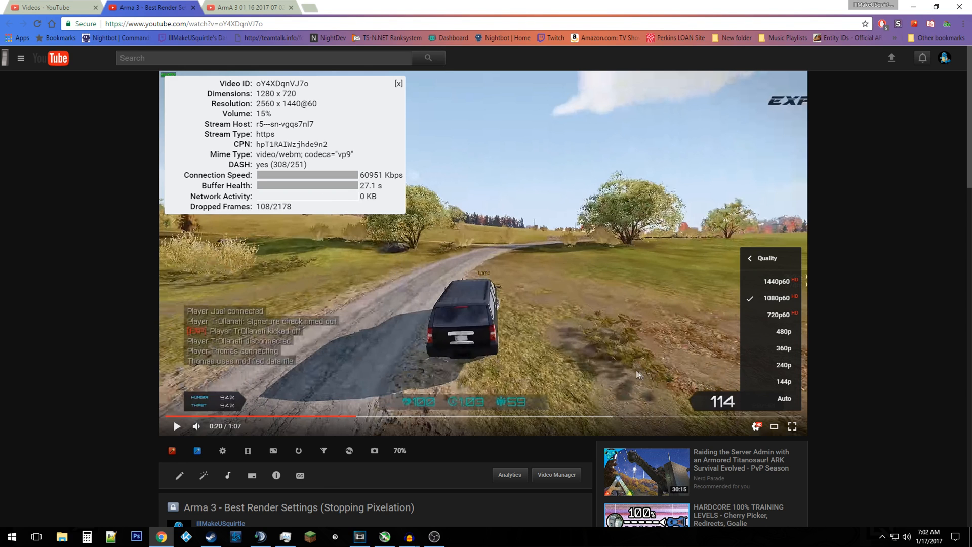
mouse_move(634, 374)
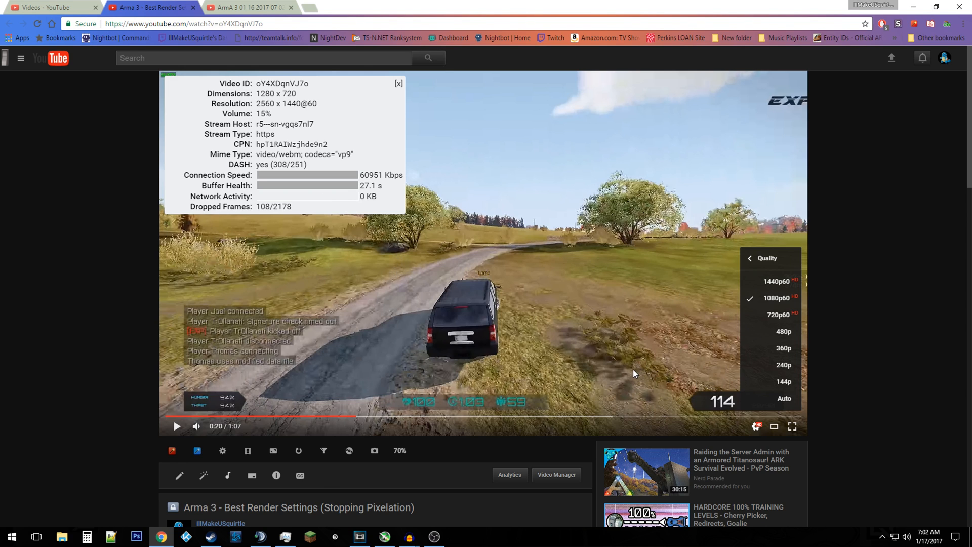
mouse_move(398, 293)
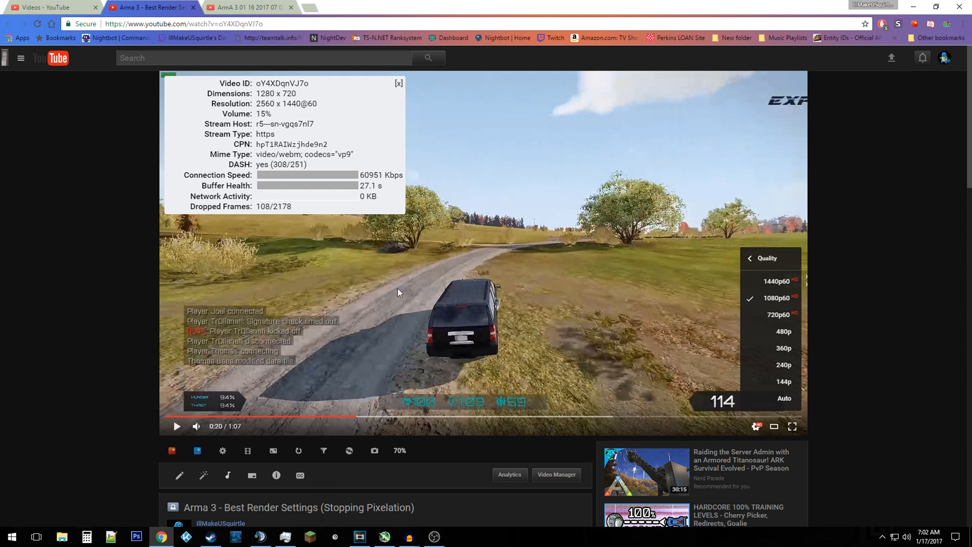
mouse_move(376, 174)
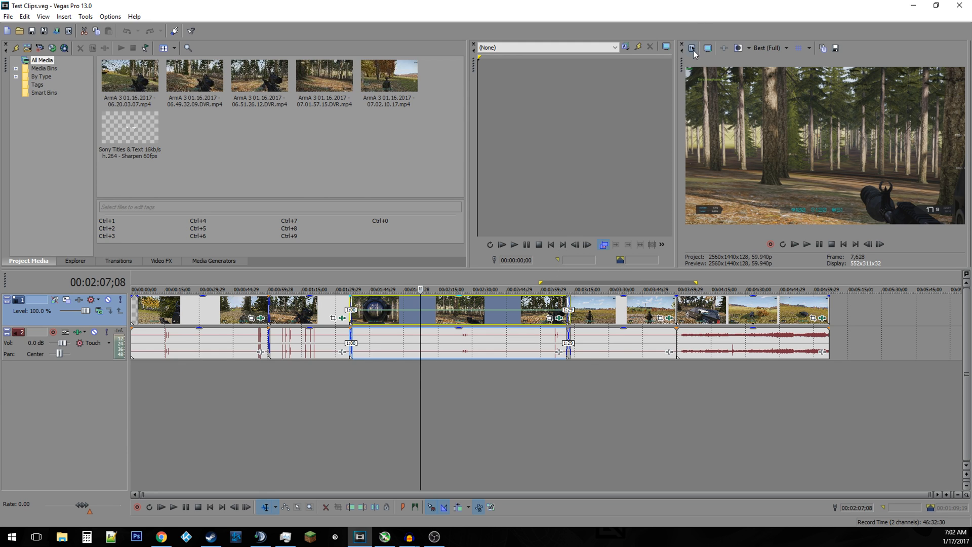
Step: Confirm the project properties use the HighCodec Youtube 2560×1440, 59.940 fps template
click(692, 47)
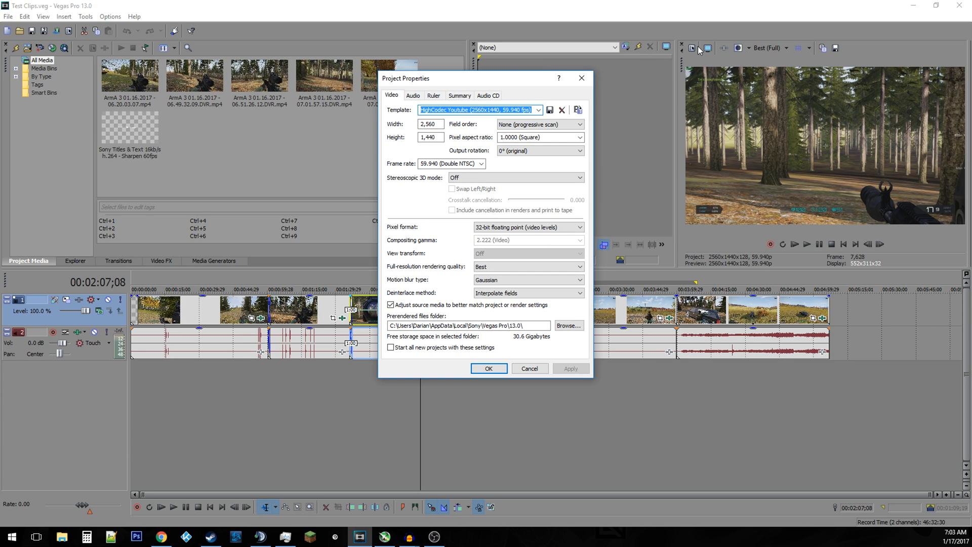
click(429, 123)
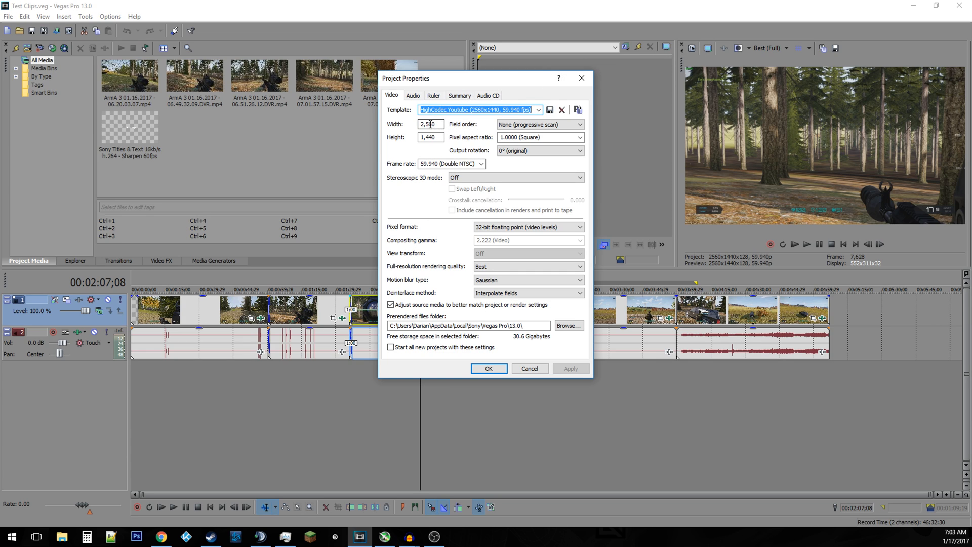
click(429, 124)
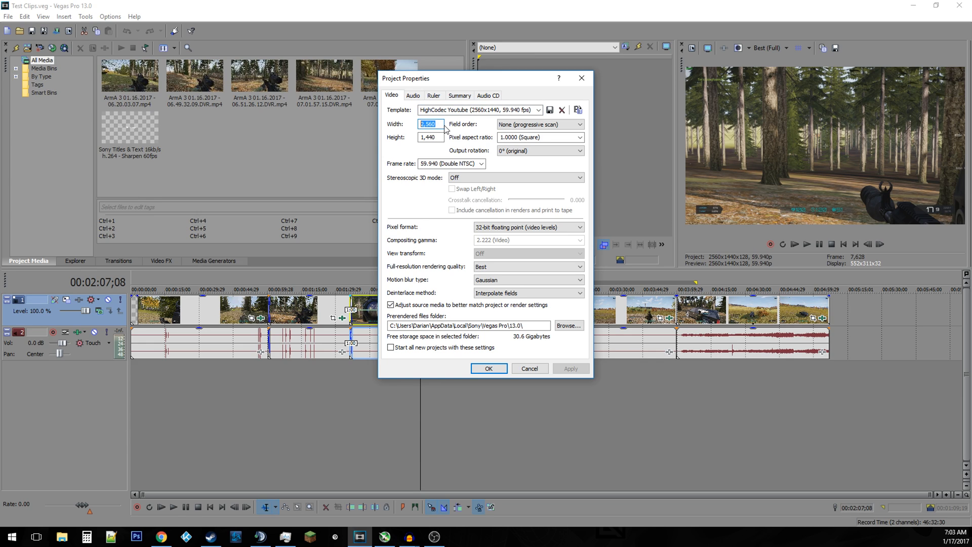
click(430, 137)
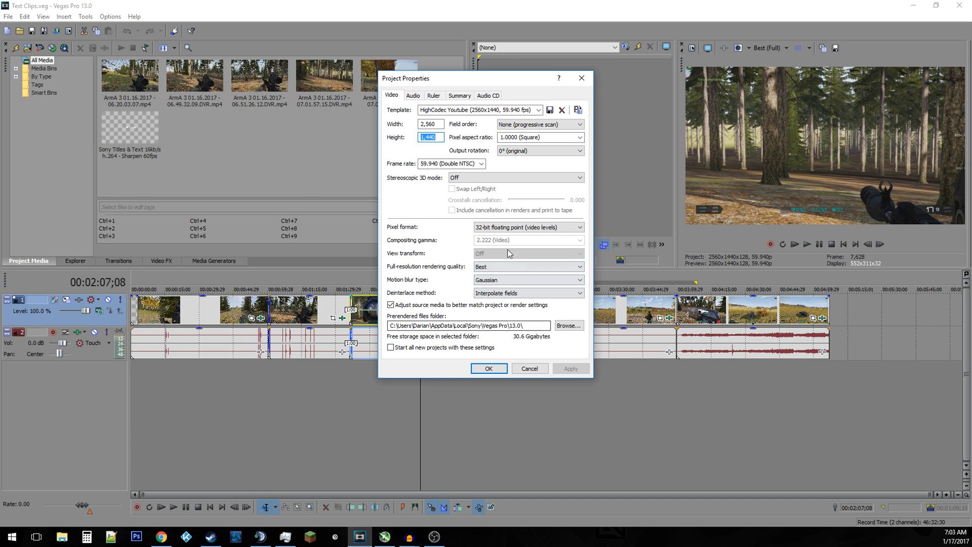
mouse_move(488, 369)
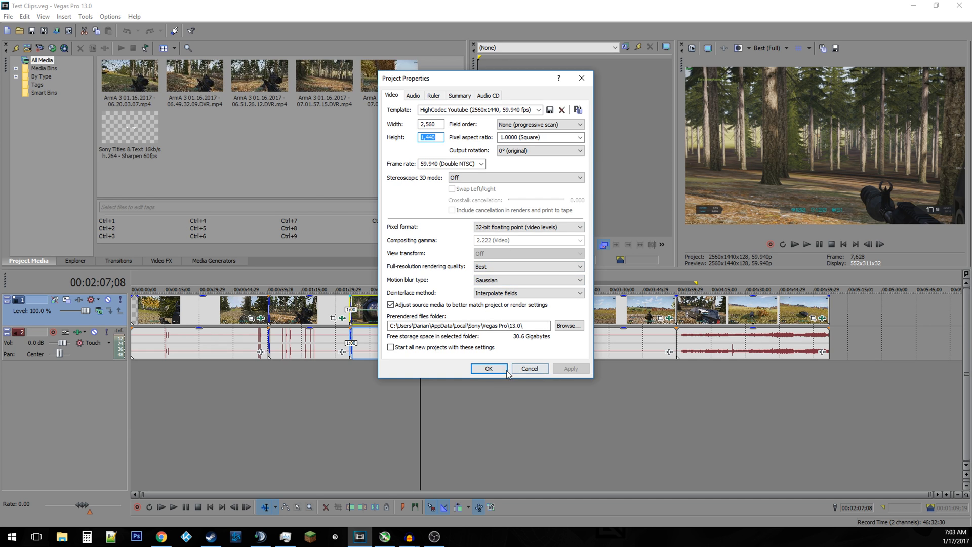
click(488, 368)
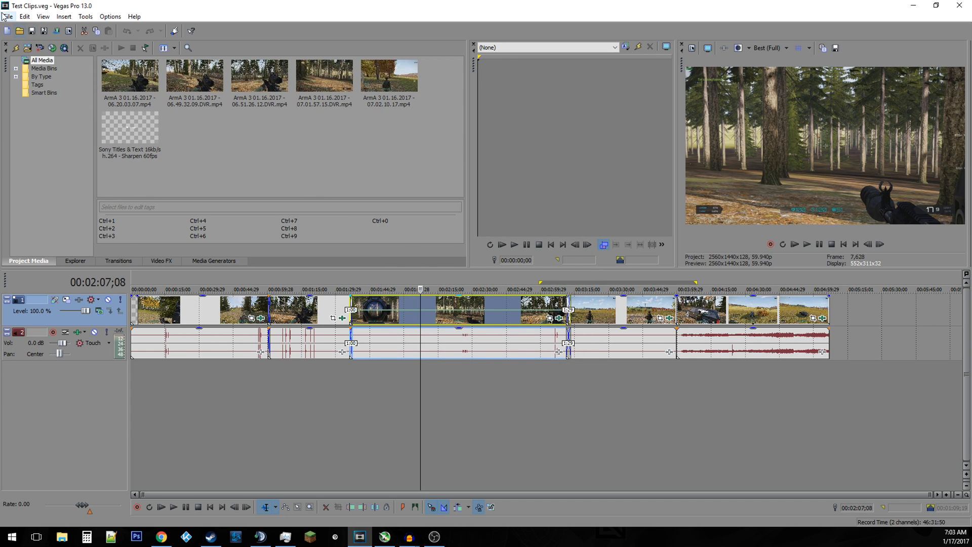
Step: In Render As, give the YouTube Test 1440P template a custom 2560×1440 frame size
click(7, 16)
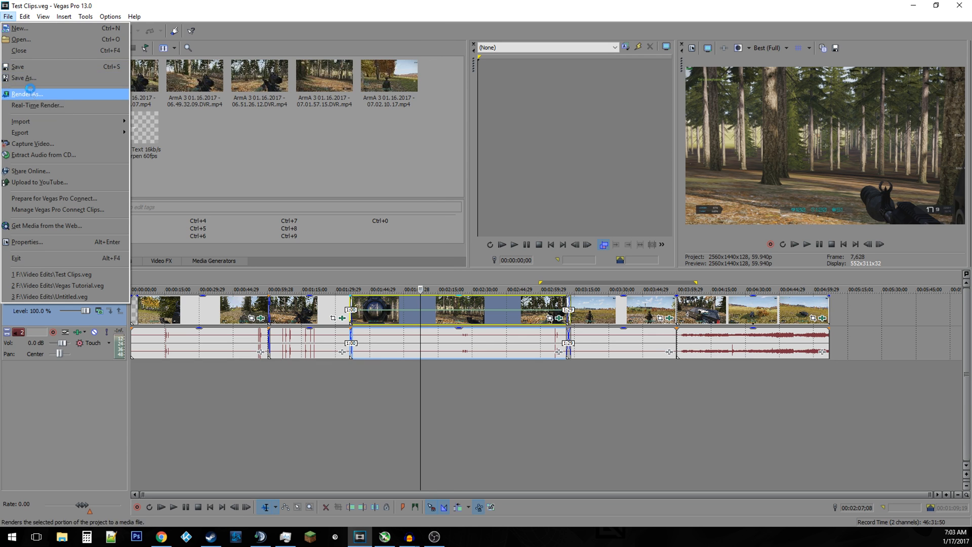
click(26, 94)
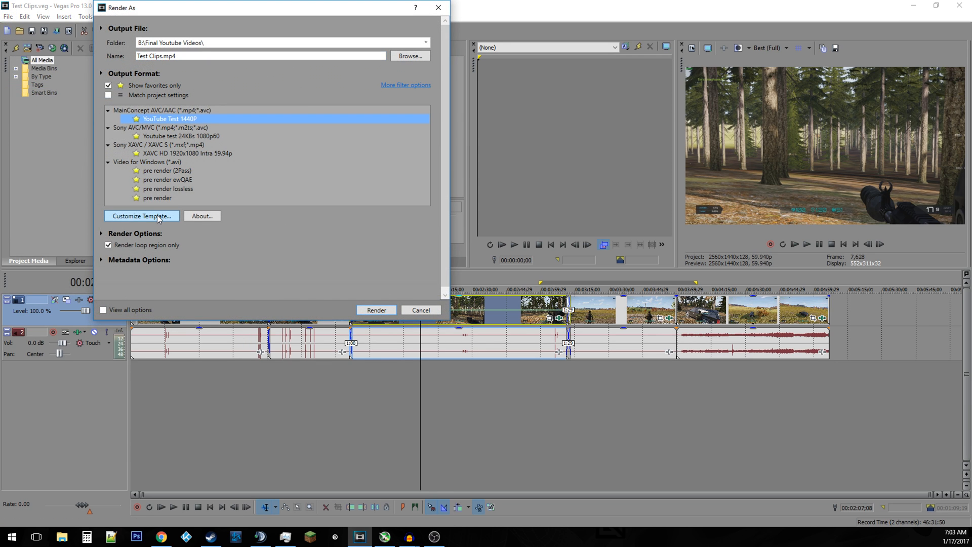
click(142, 215)
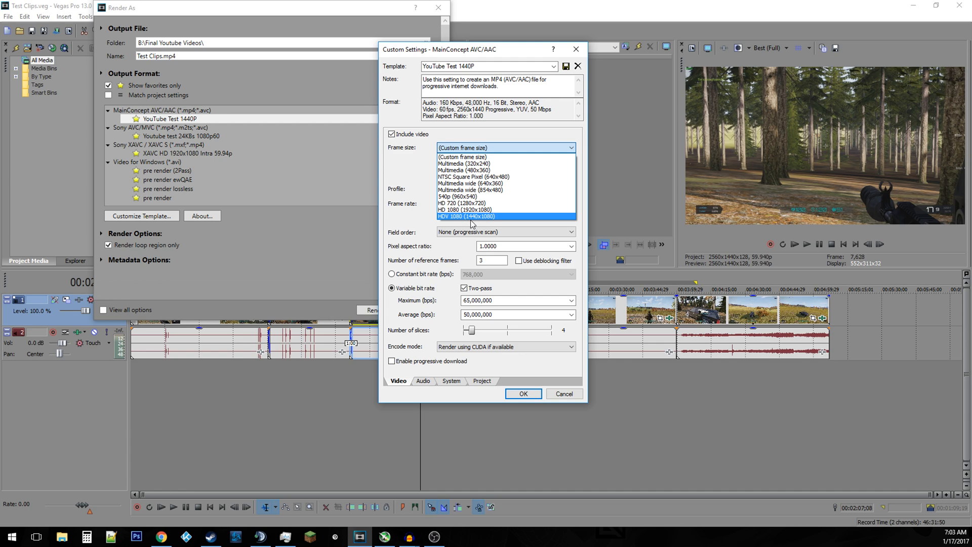
mouse_move(485, 225)
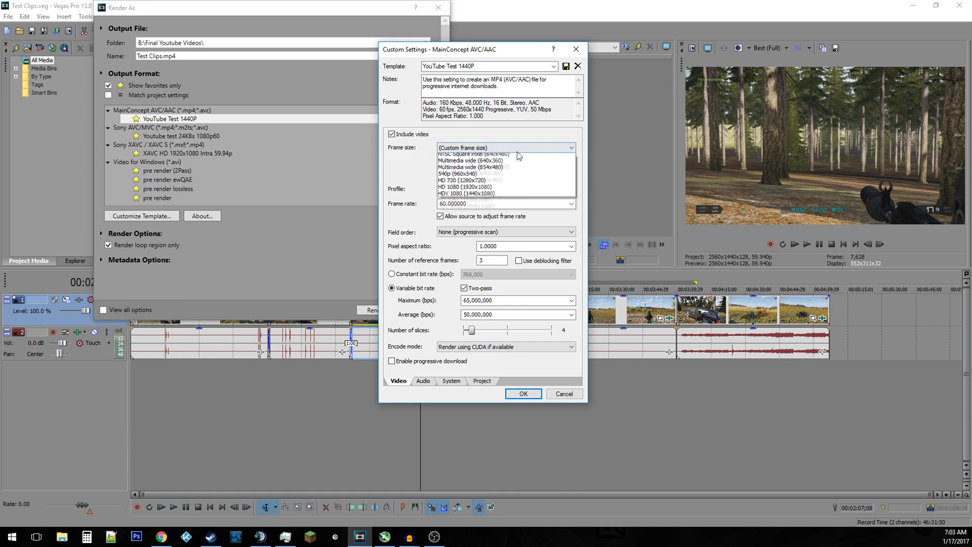
mouse_move(477, 216)
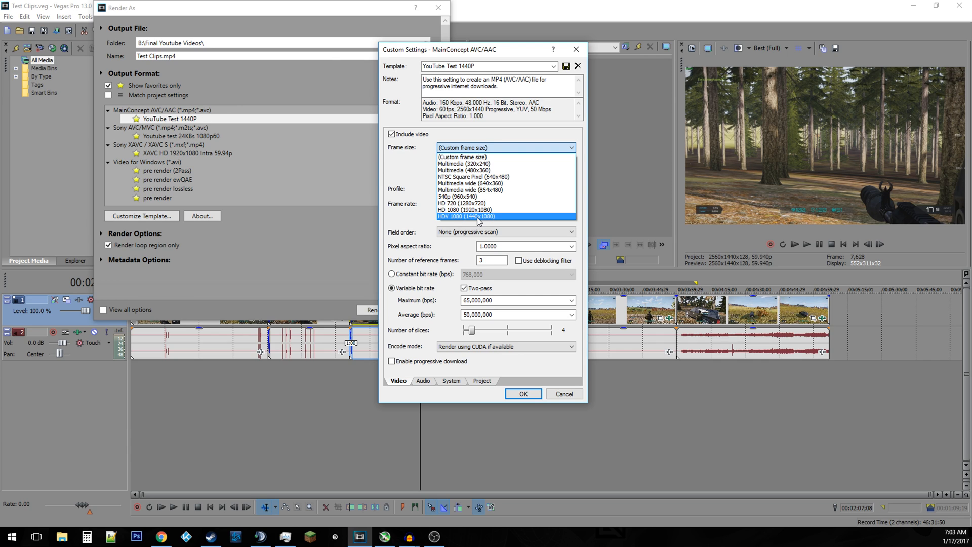
mouse_move(421, 150)
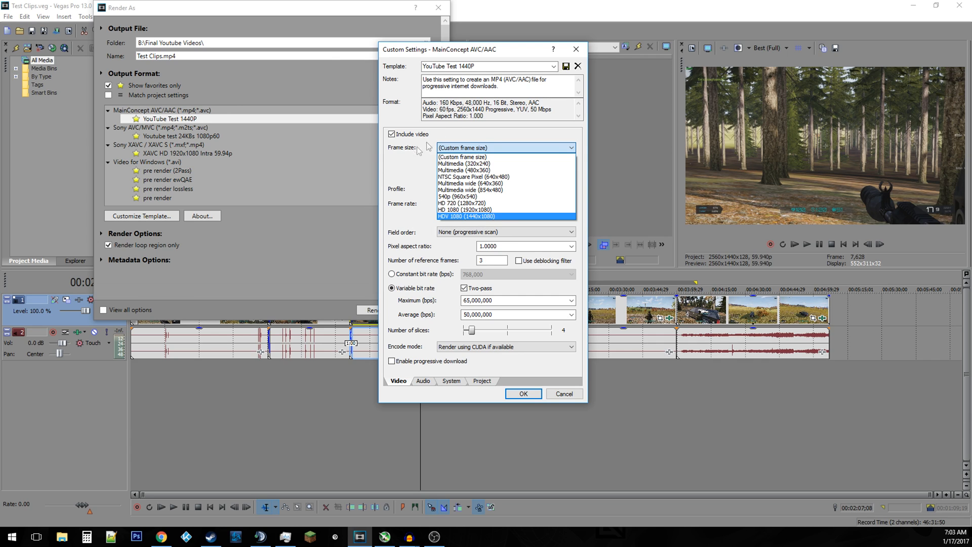
mouse_move(468, 176)
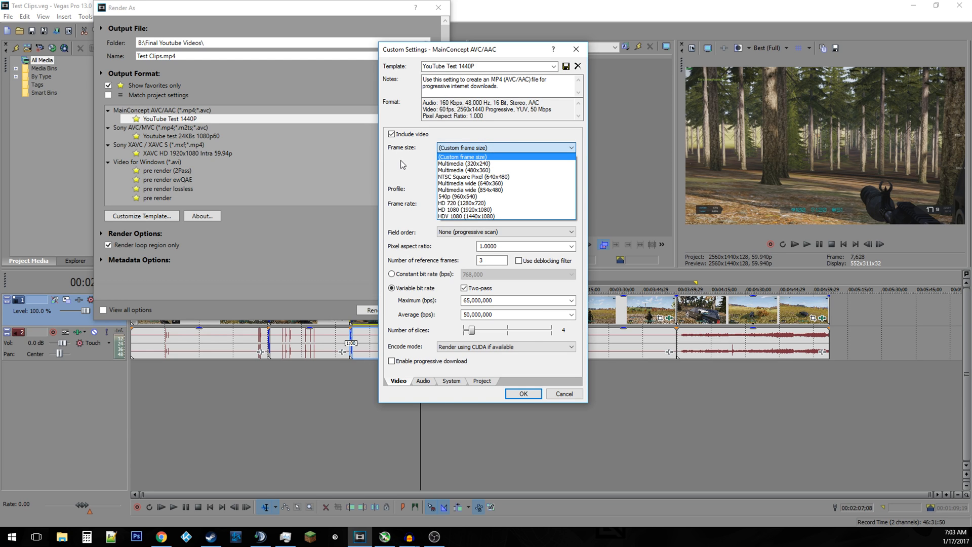
click(463, 156)
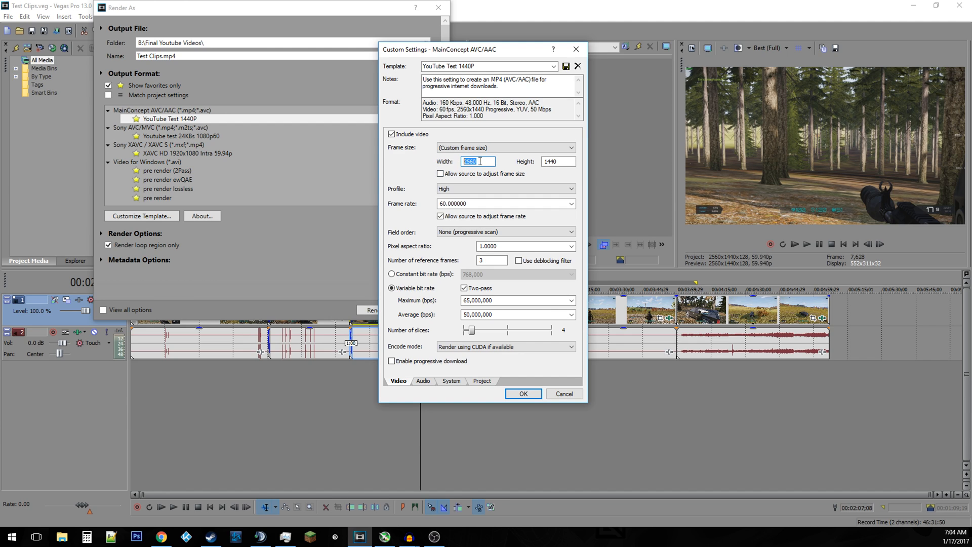
click(556, 161)
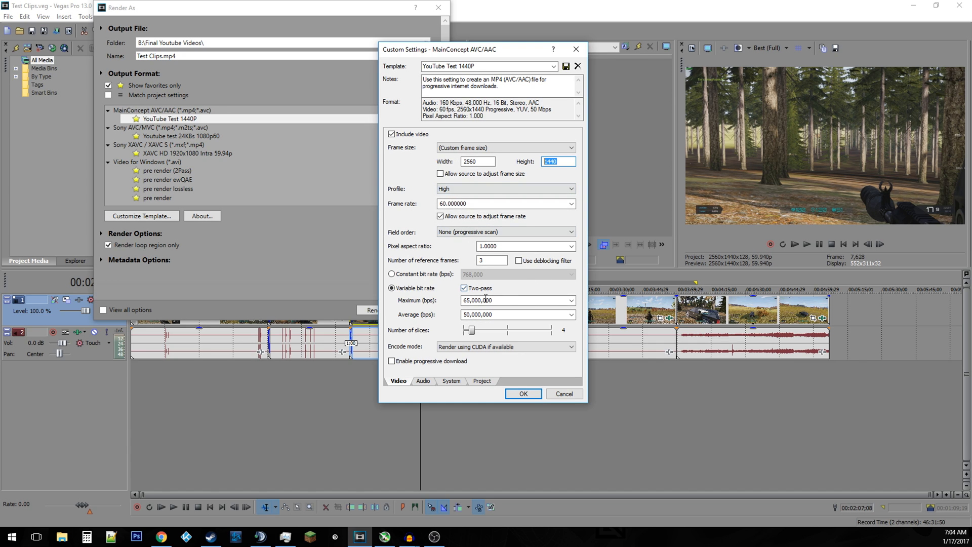
click(504, 346)
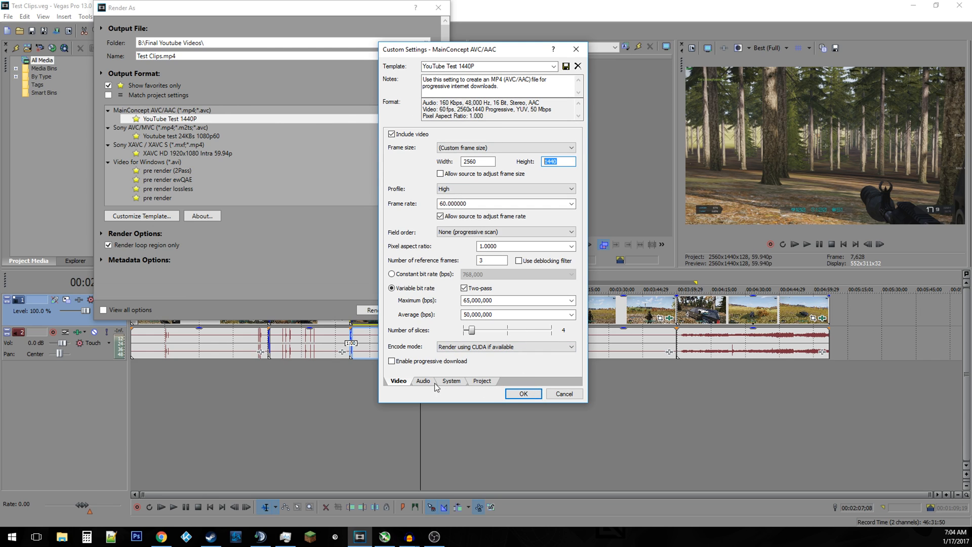
click(523, 394)
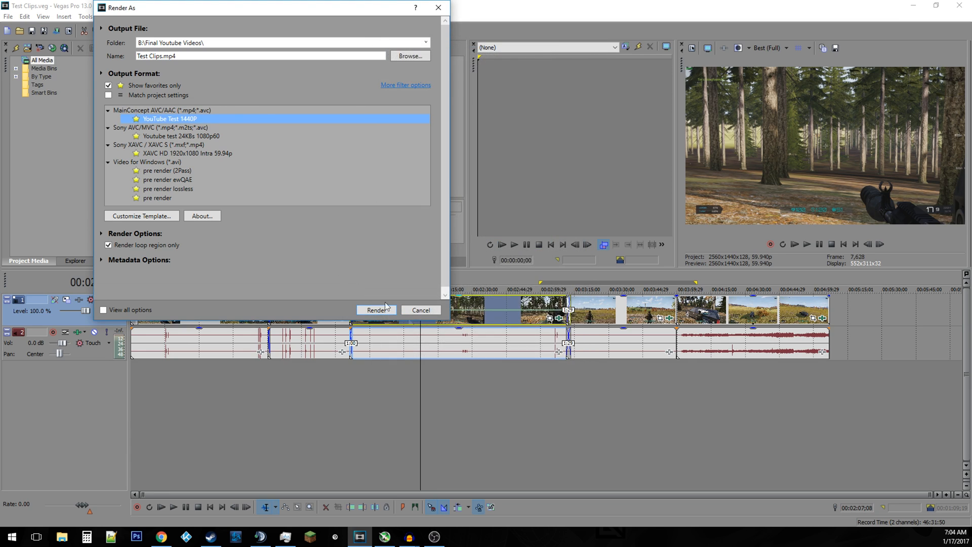
Step: Select the AVI pre render template as the render output
click(158, 197)
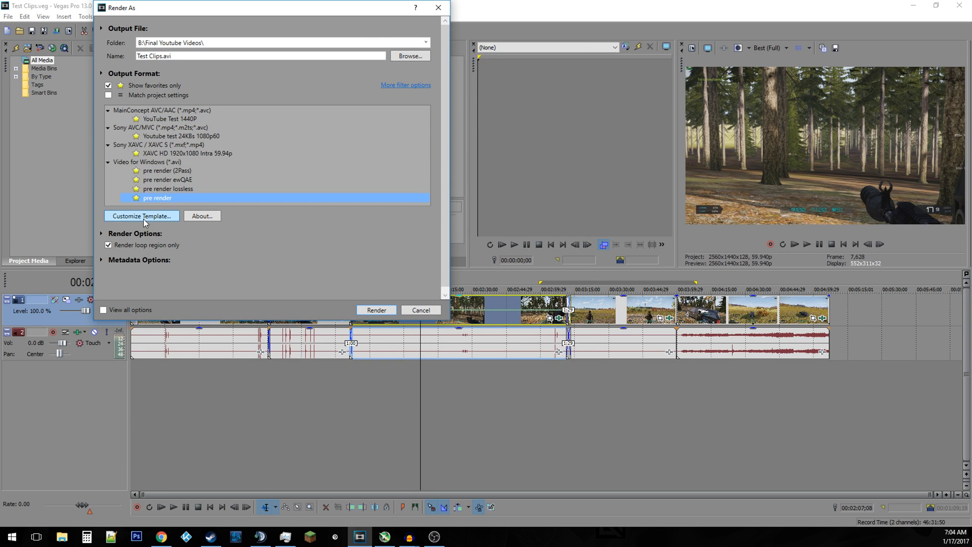
mouse_move(164, 222)
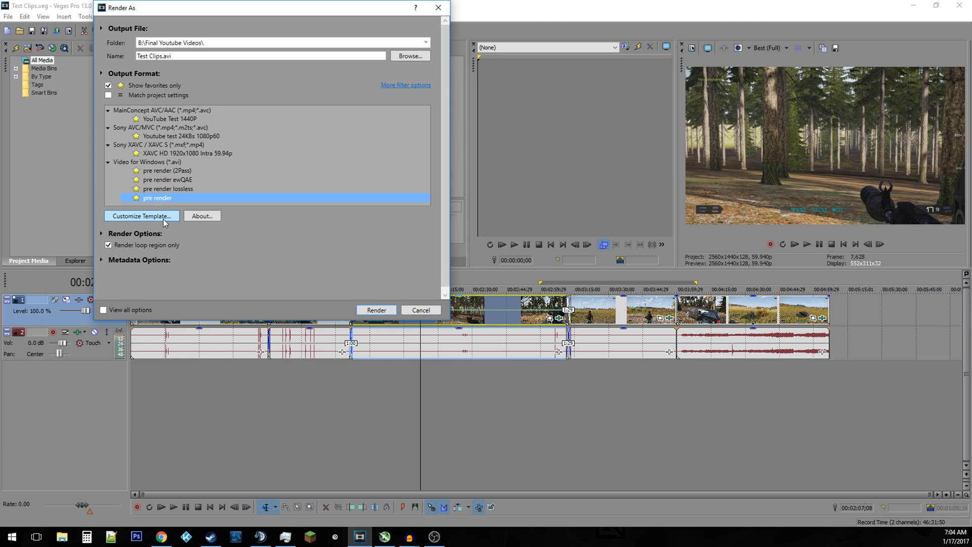
Step: Check the pre render template's x264 encoder is set to 16000 kbit/s average bitrate
click(141, 216)
text(64)
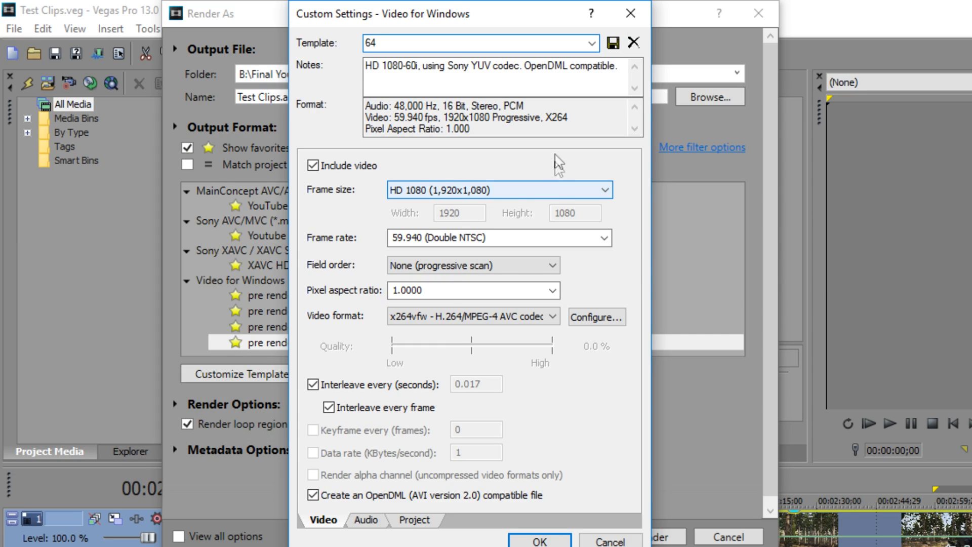
click(595, 317)
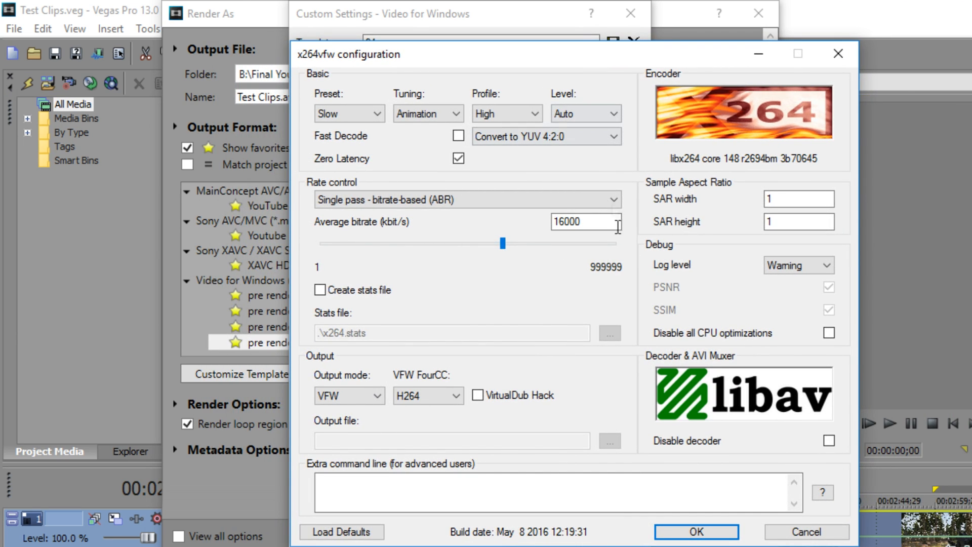
triple_click(579, 222)
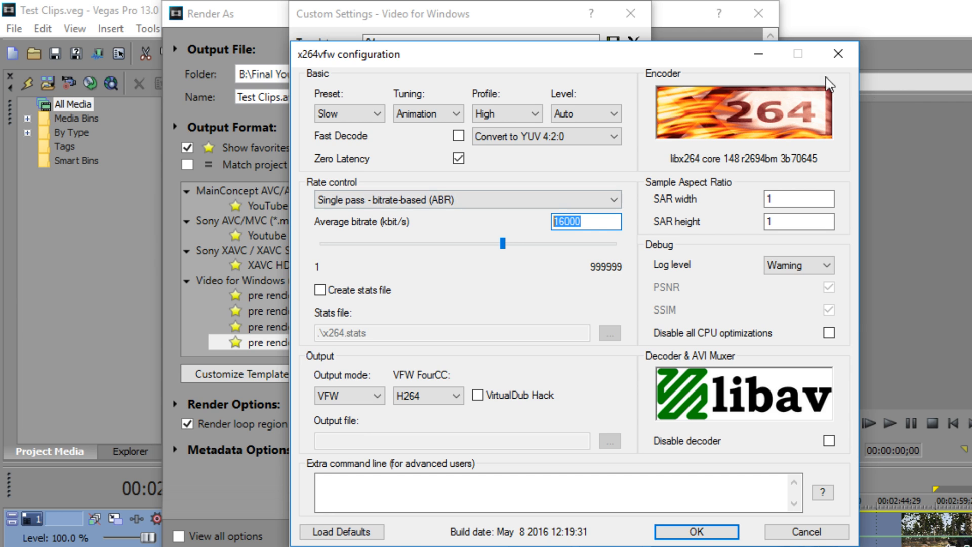
click(696, 531)
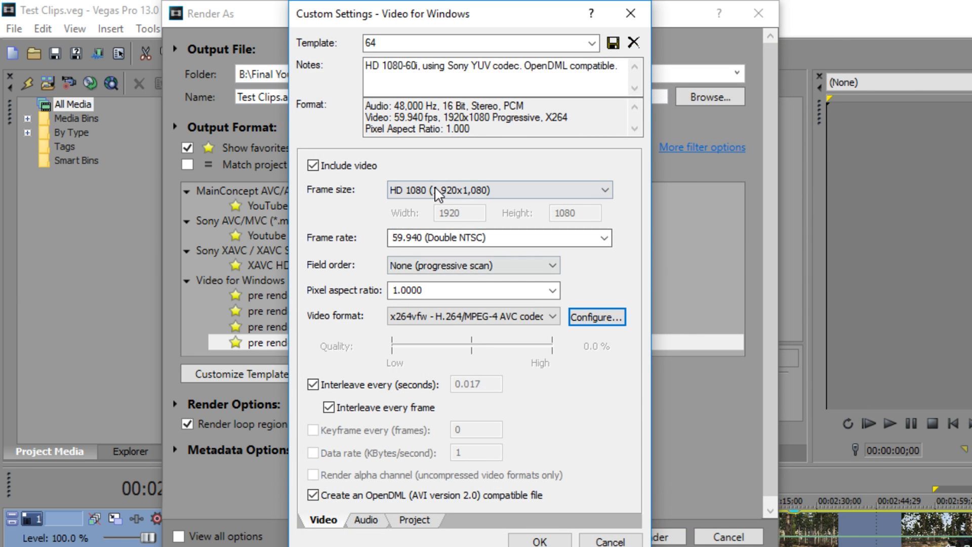
Step: Give the 64 AVI template a custom 2560×1440 frame size and save it
click(499, 190)
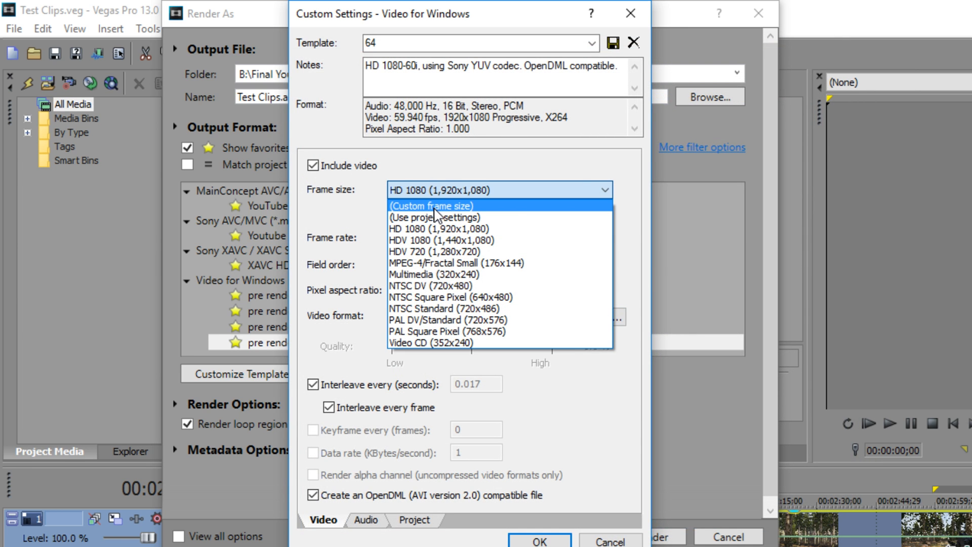
click(429, 206)
text(1440)
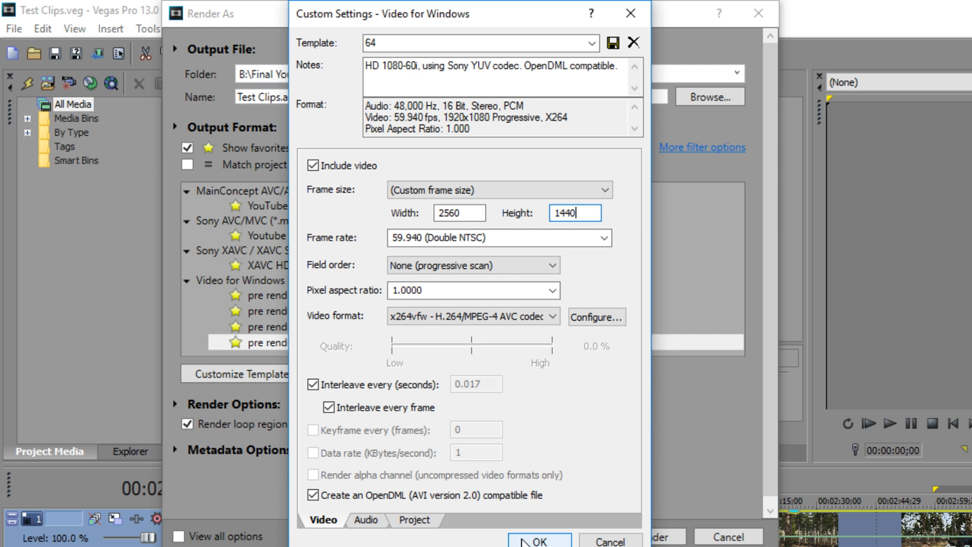
click(537, 539)
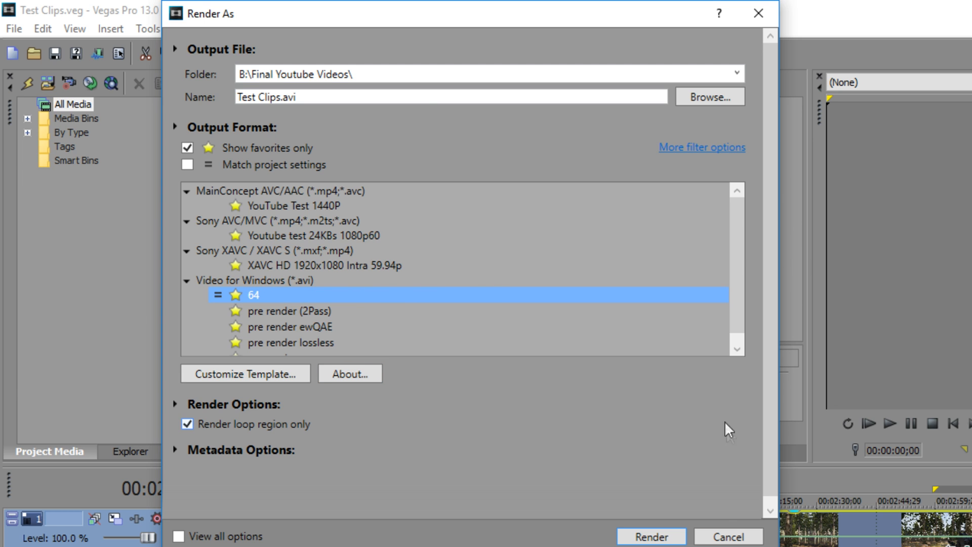
click(728, 537)
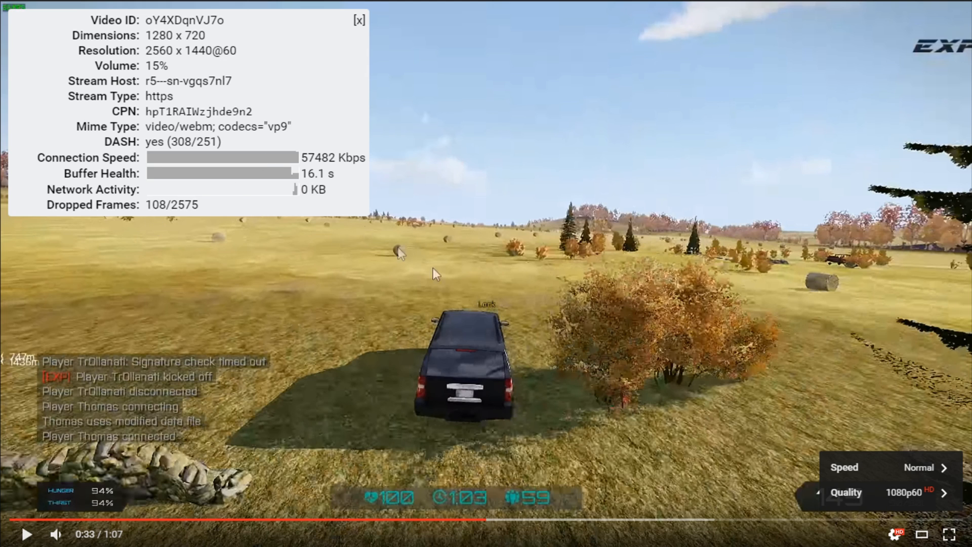
mouse_move(625, 358)
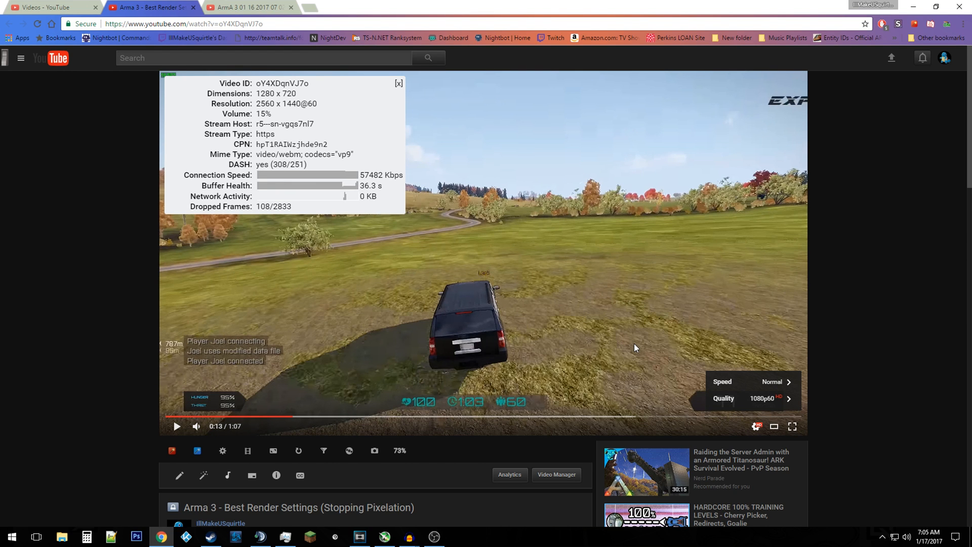
Step: Check the quality choices again, then switch to the older AVC upload's tab
click(723, 398)
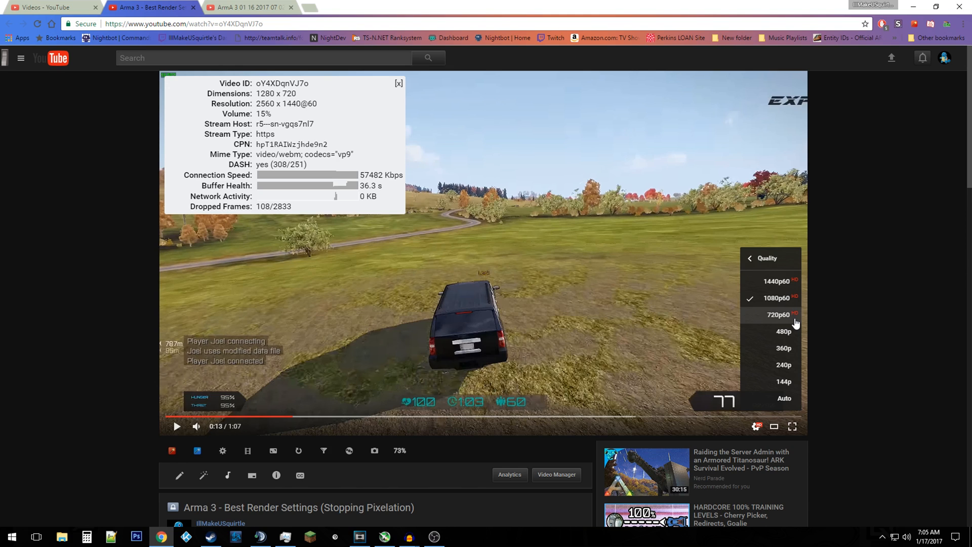
mouse_move(783, 347)
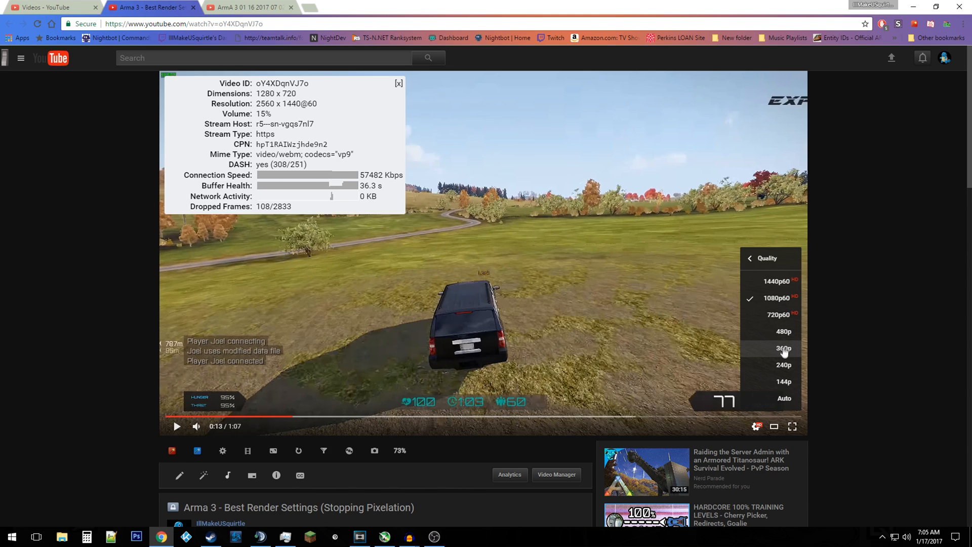
mouse_move(780, 288)
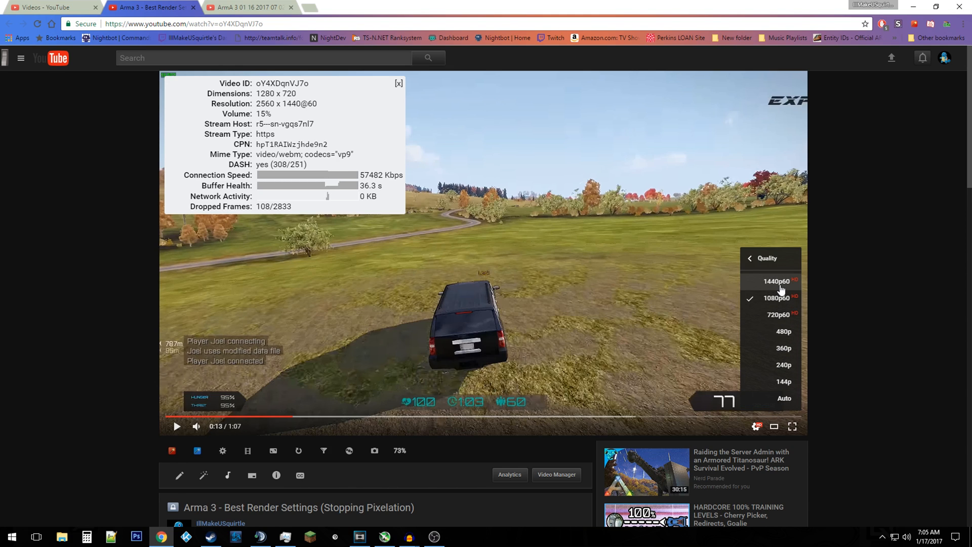
mouse_move(772, 308)
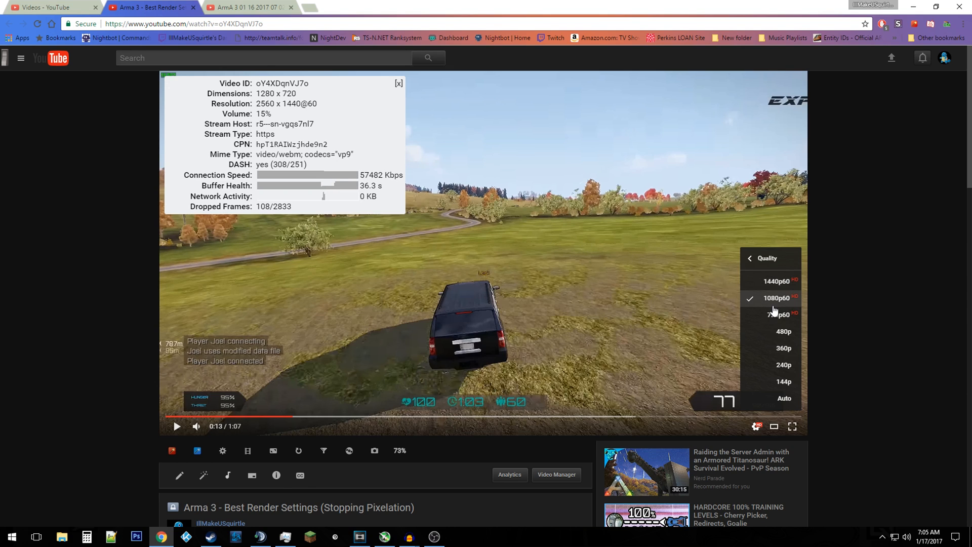
mouse_move(777, 296)
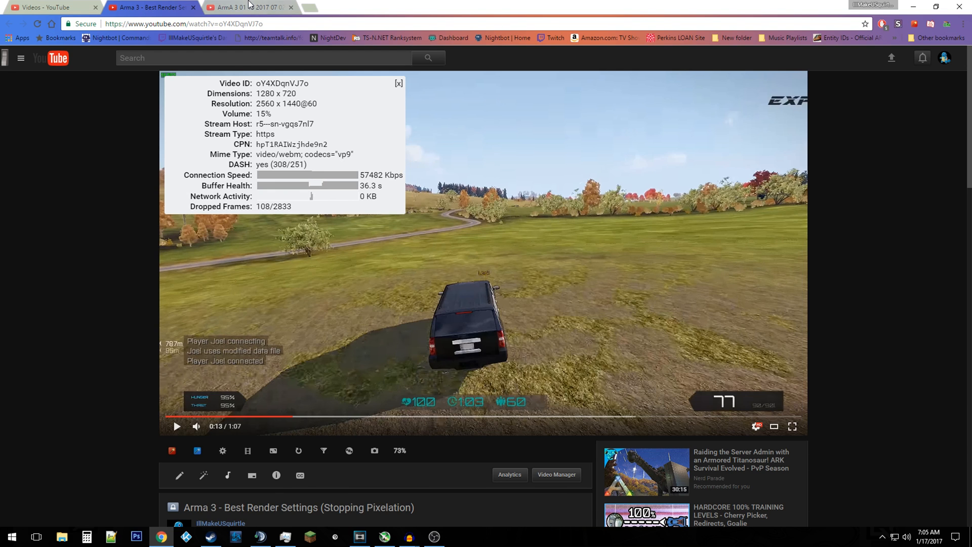
click(248, 7)
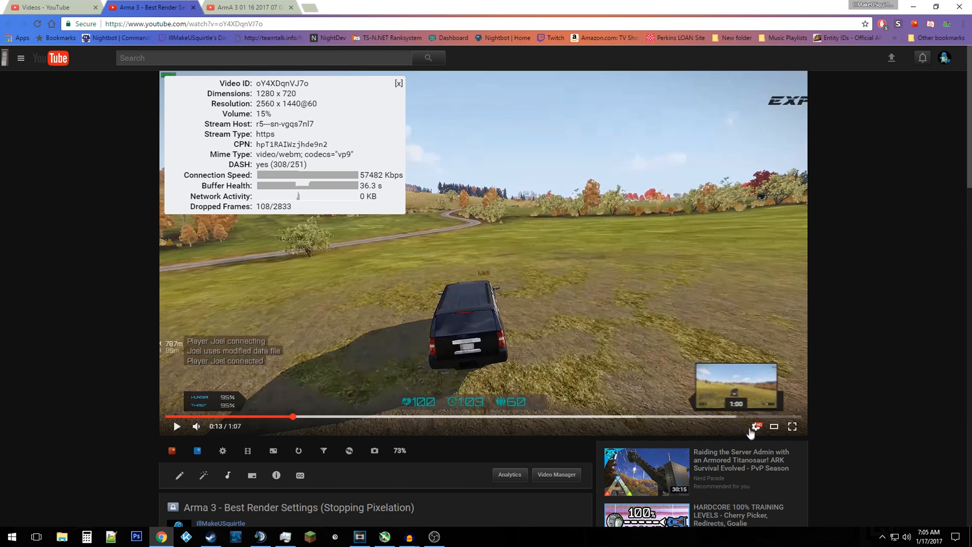
click(756, 426)
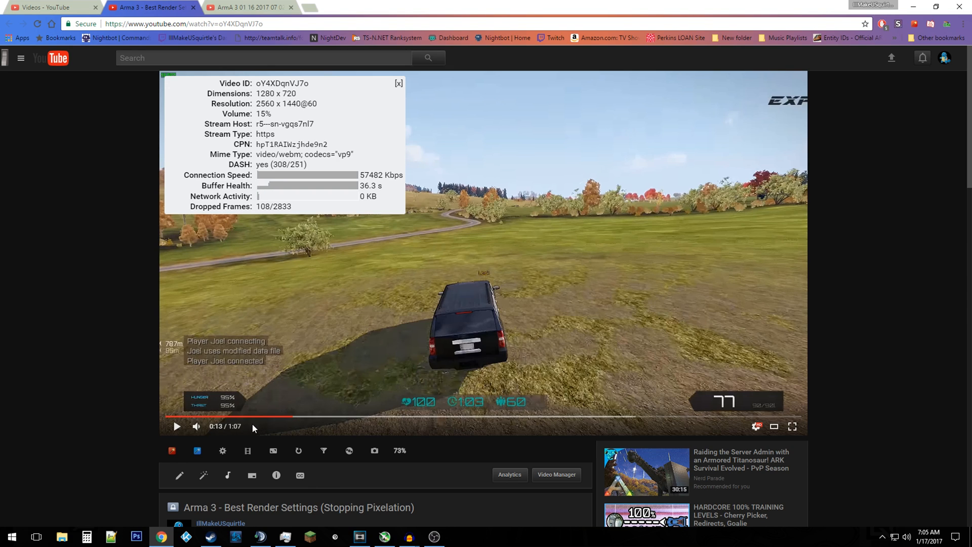
mouse_move(88, 398)
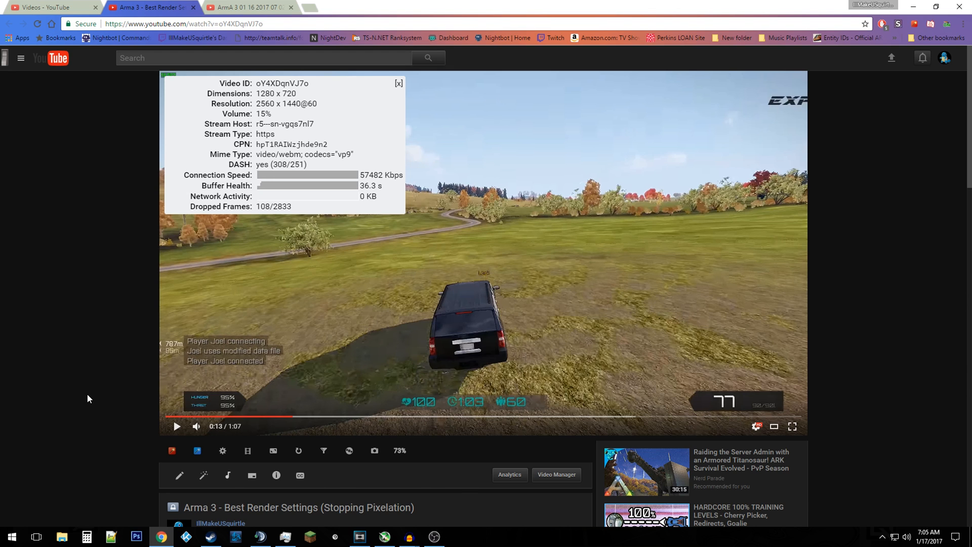
mouse_move(186, 155)
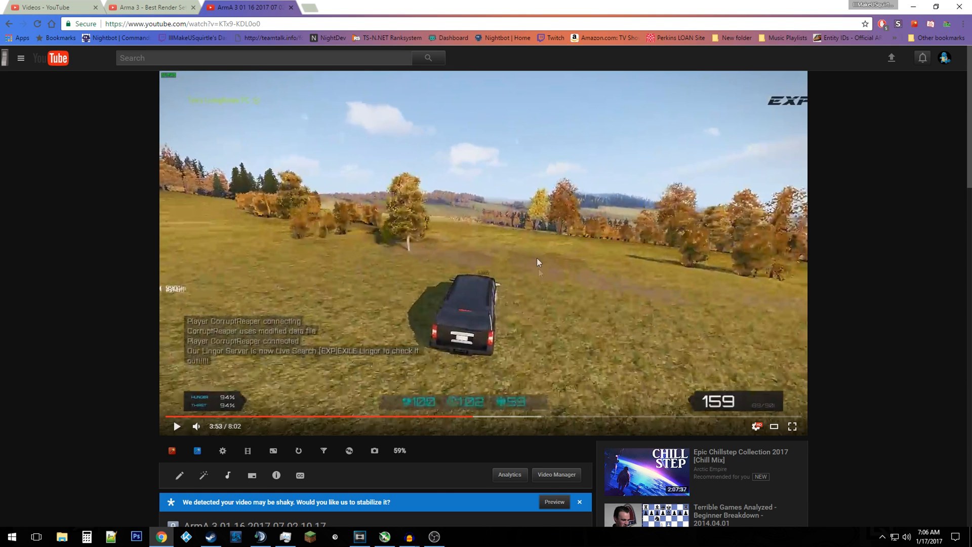
mouse_move(573, 422)
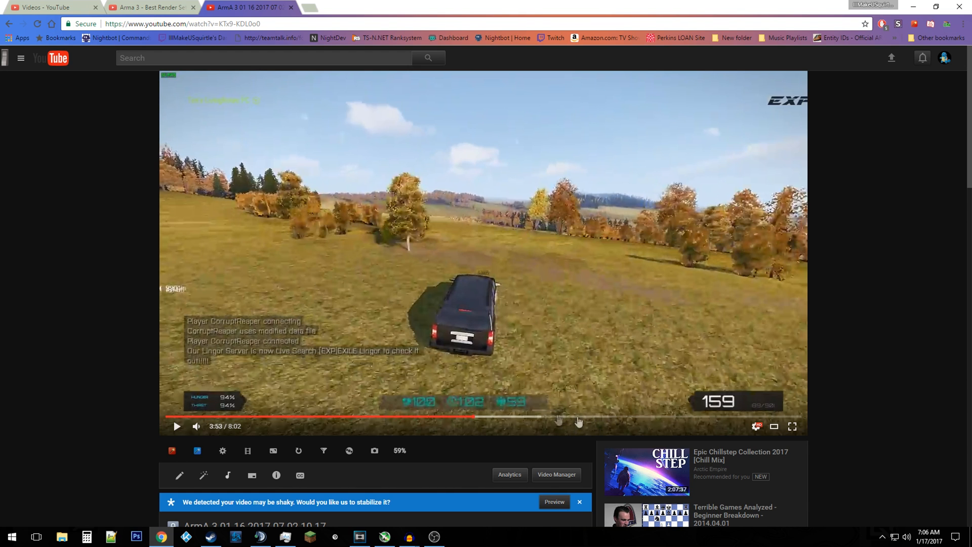
mouse_move(476, 425)
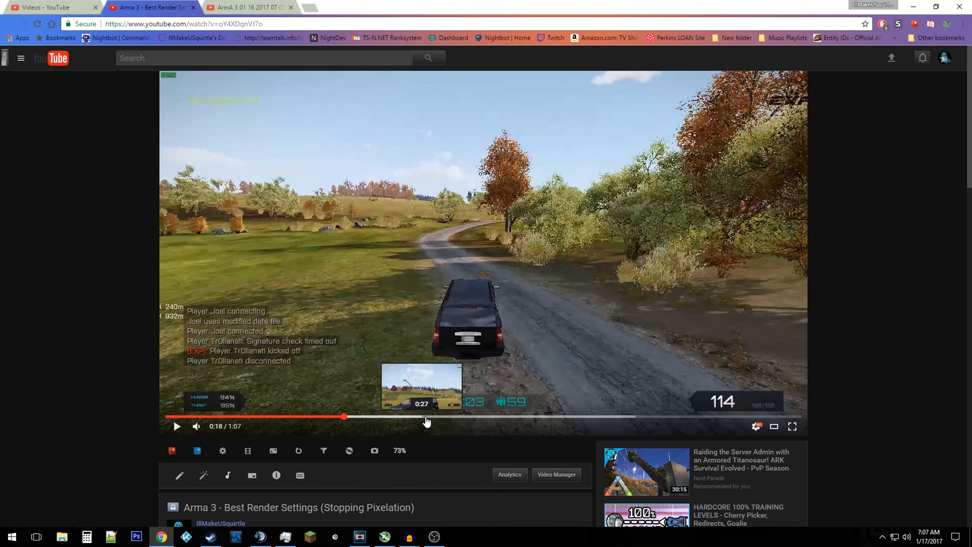
Step: Seek the new upload to about 0:30, then show the older upload full screen
drag(344, 417, 446, 416)
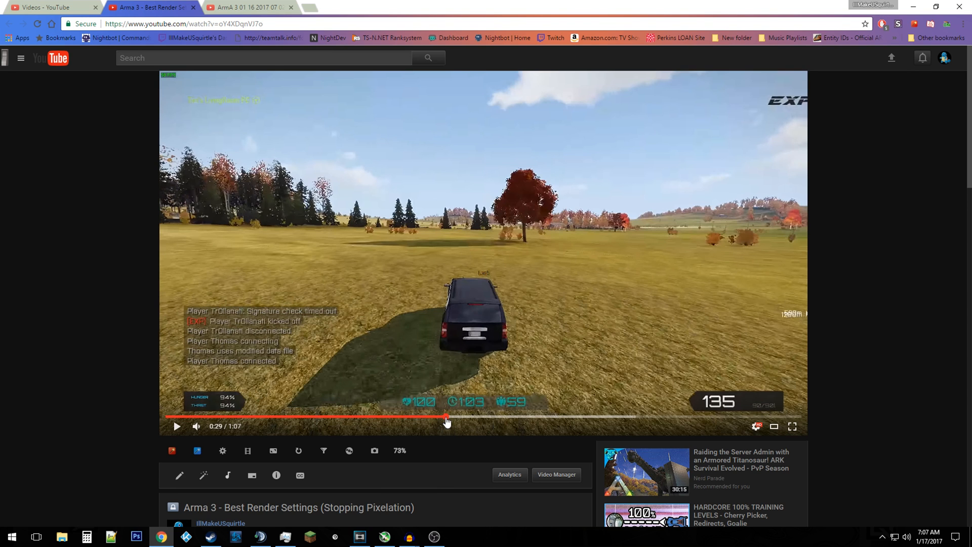
mouse_move(792, 426)
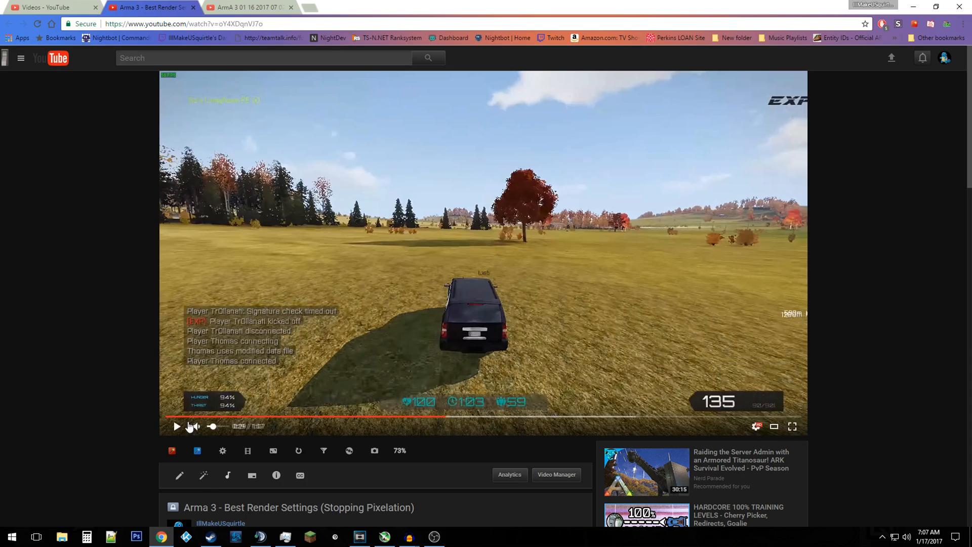
click(176, 426)
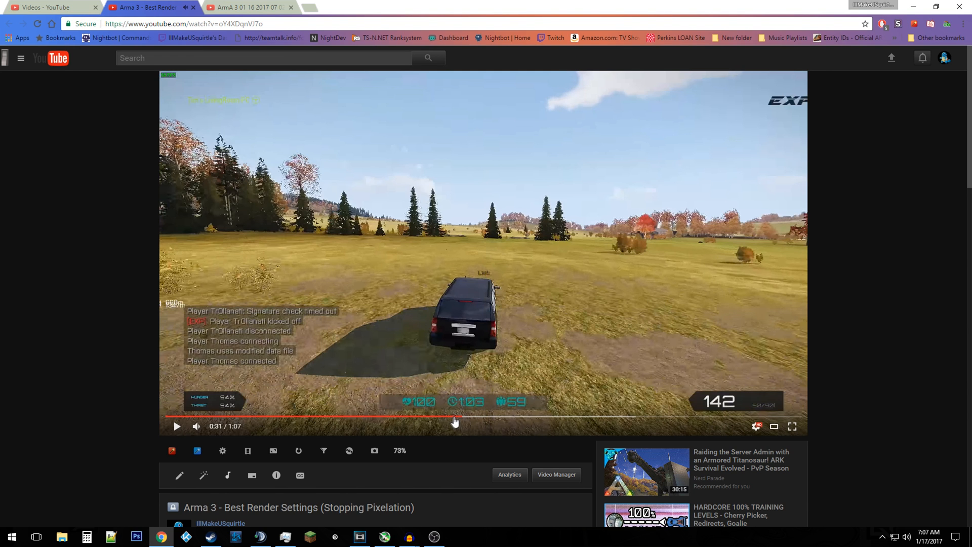
click(456, 418)
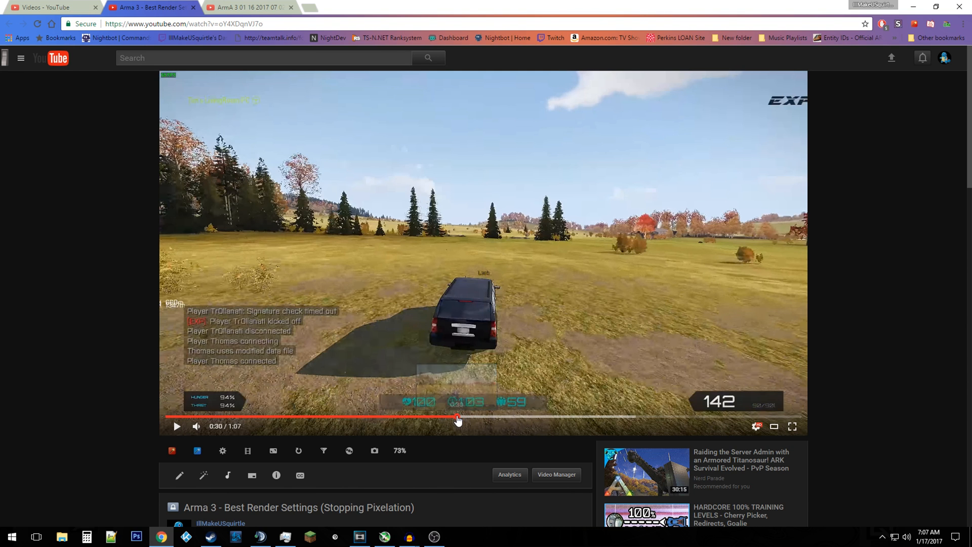
click(248, 7)
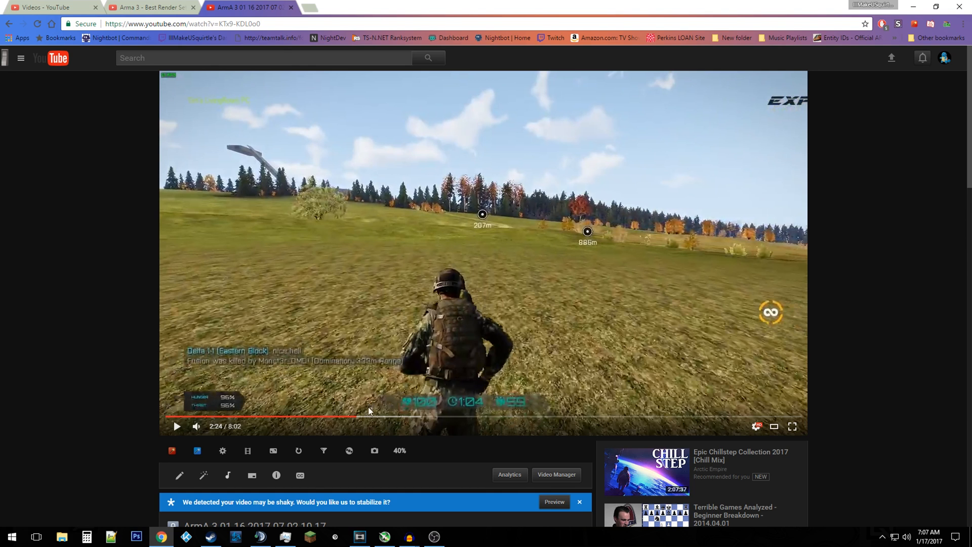
mouse_move(450, 424)
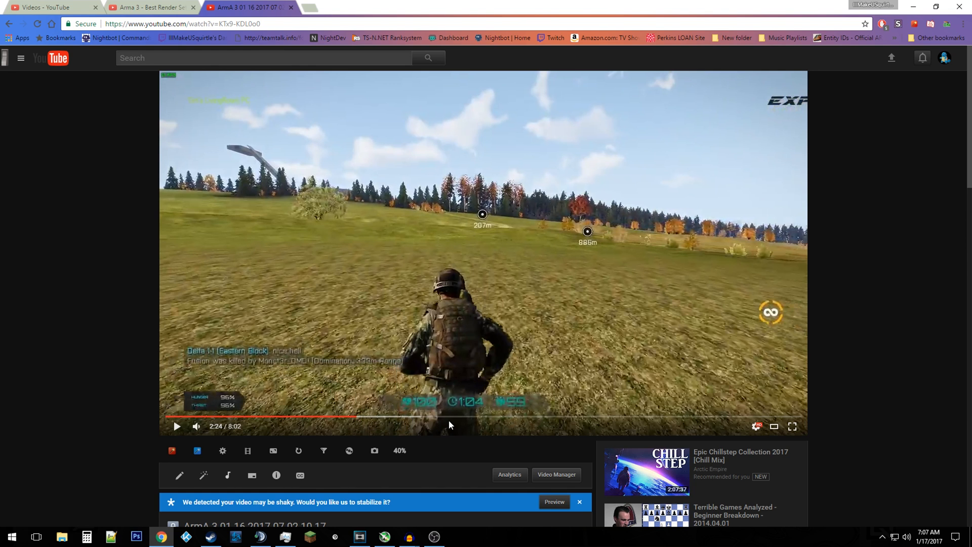
mouse_move(443, 418)
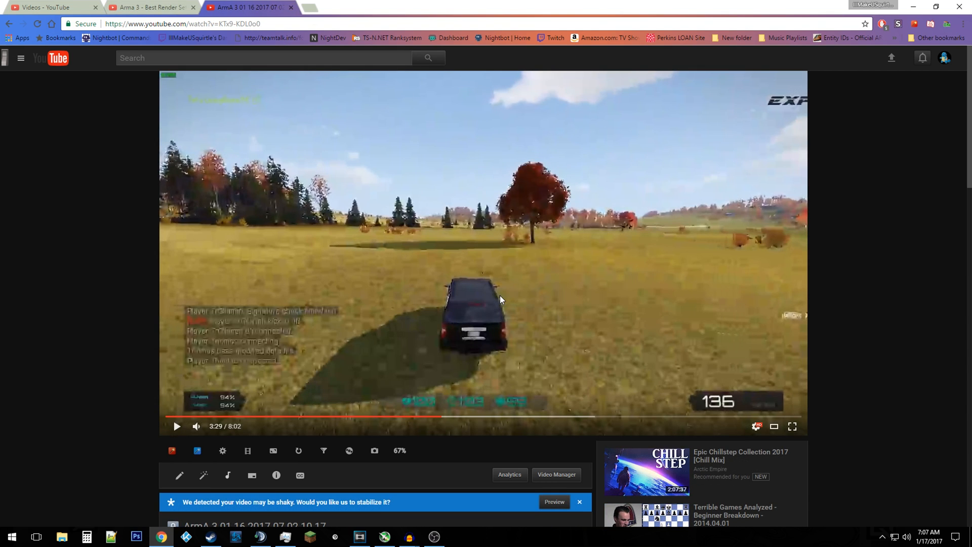
click(792, 427)
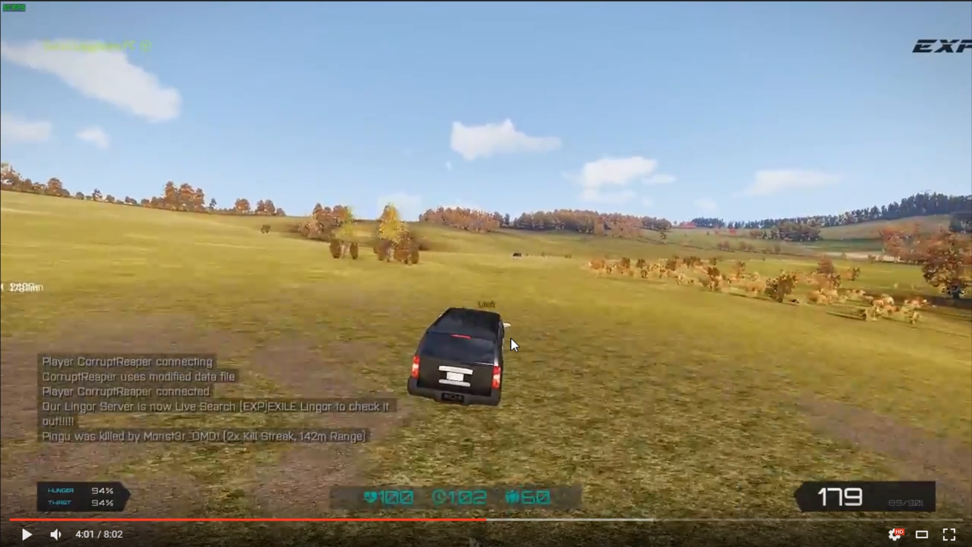
mouse_move(455, 520)
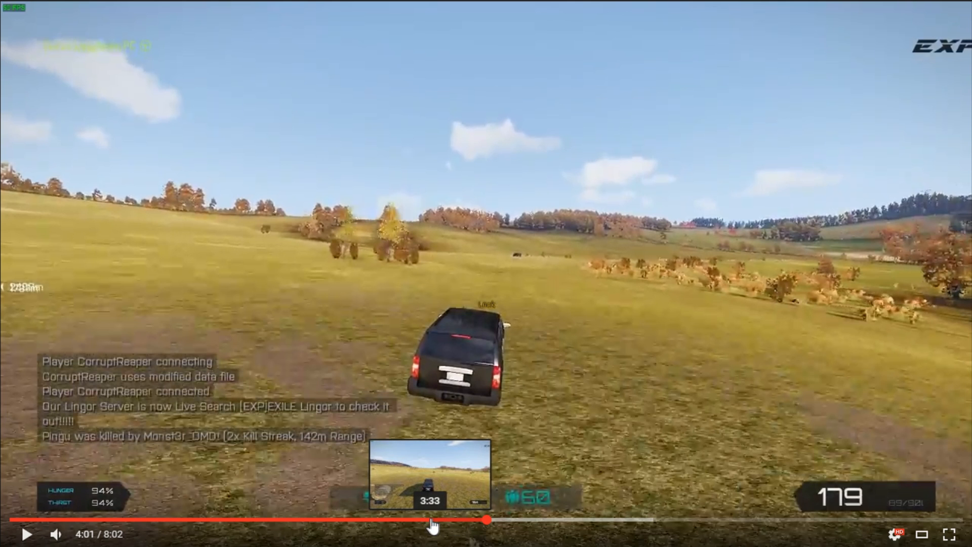
Step: Seek to the red-tree scene and show the older upload's stats (avc1, 1280×720)
click(432, 519)
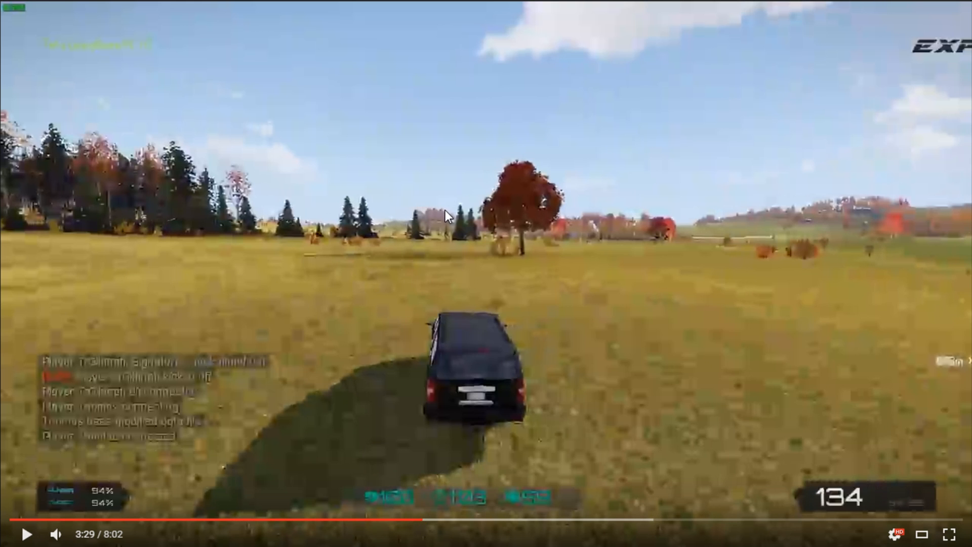
right_click(449, 215)
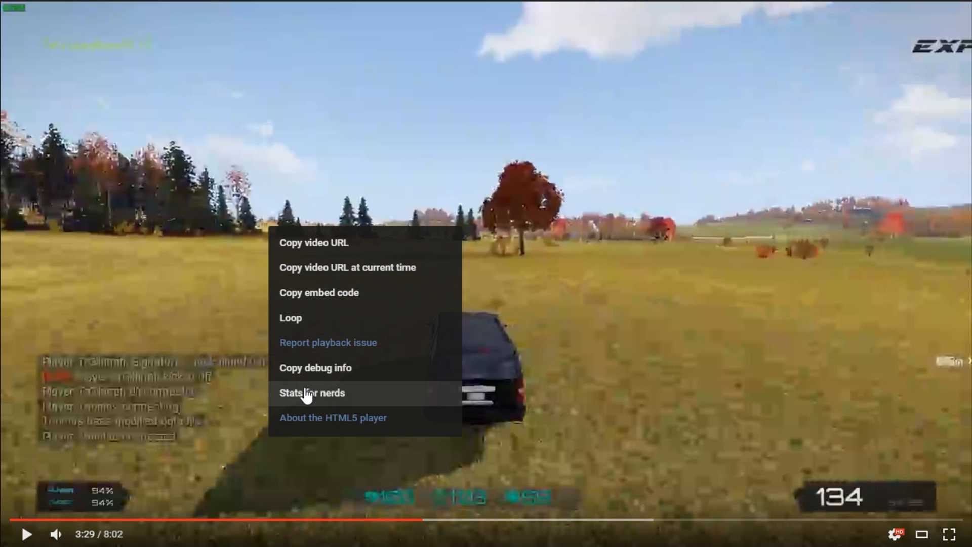
click(312, 393)
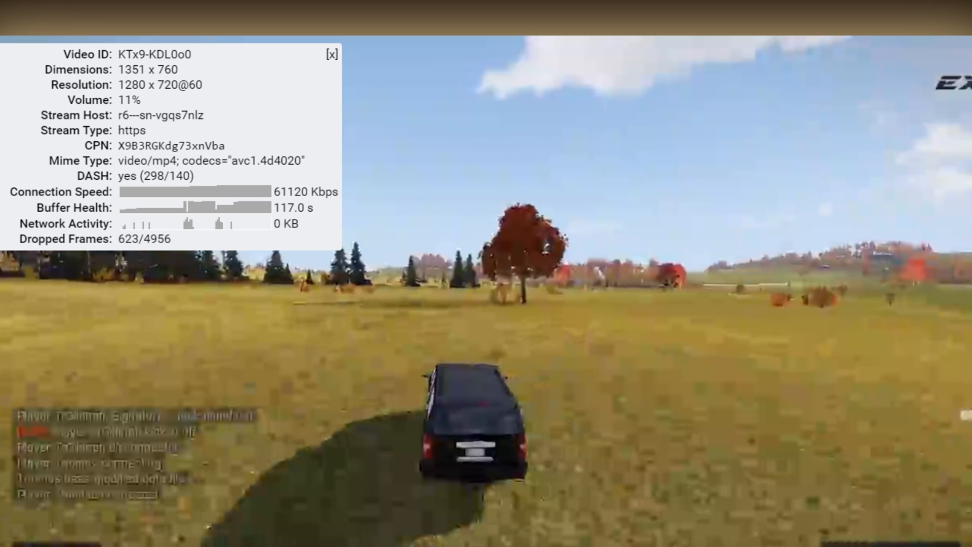
Step: Show the new upload's stats (vp9, 2560×1440), then close both stats panels
click(331, 55)
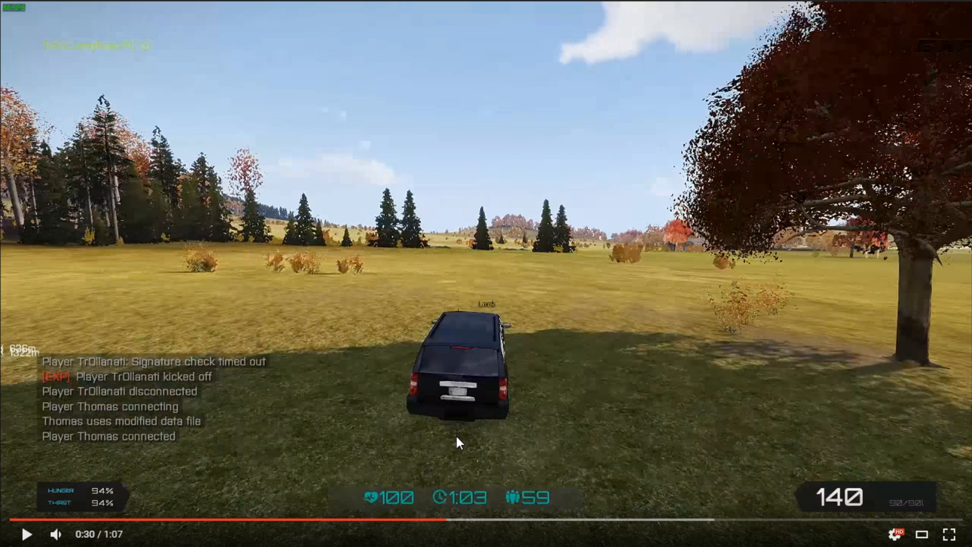
right_click(458, 442)
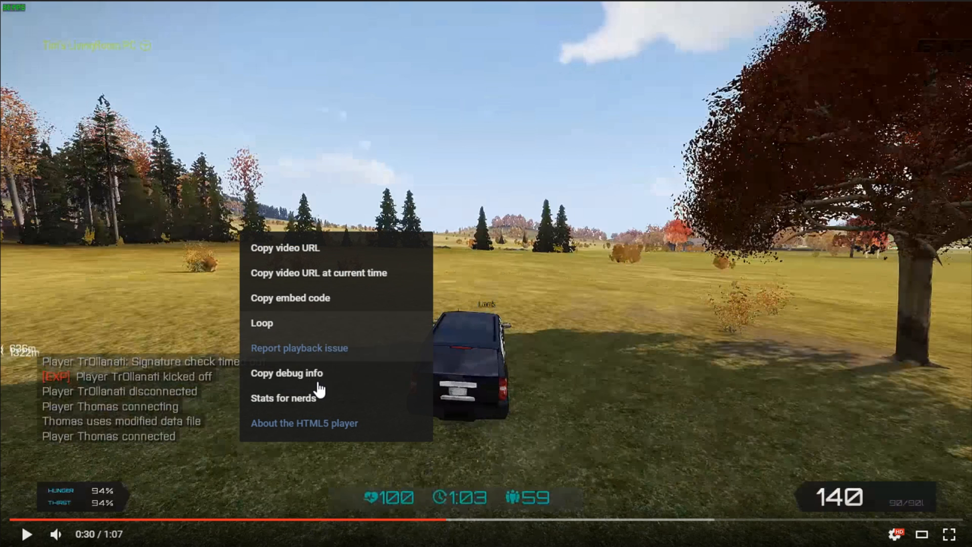
click(284, 397)
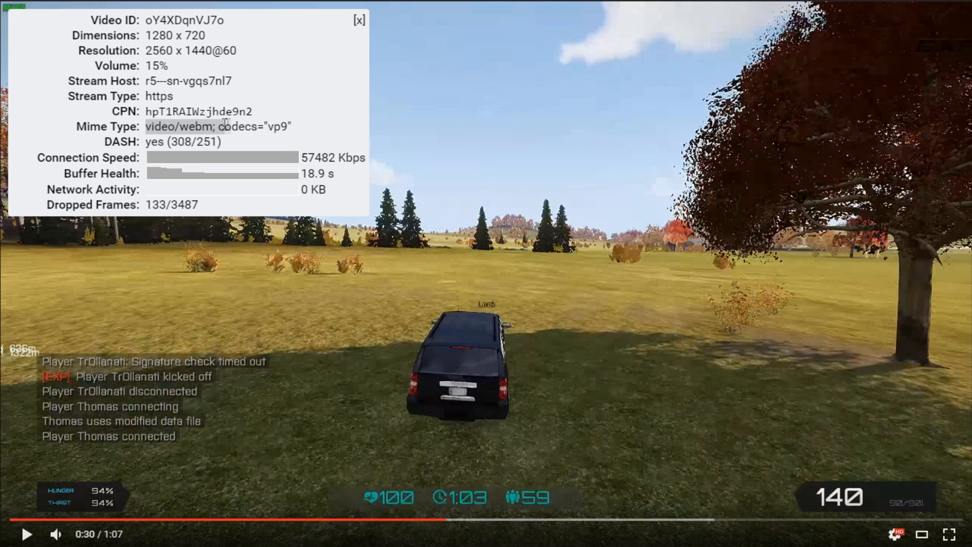
click(360, 20)
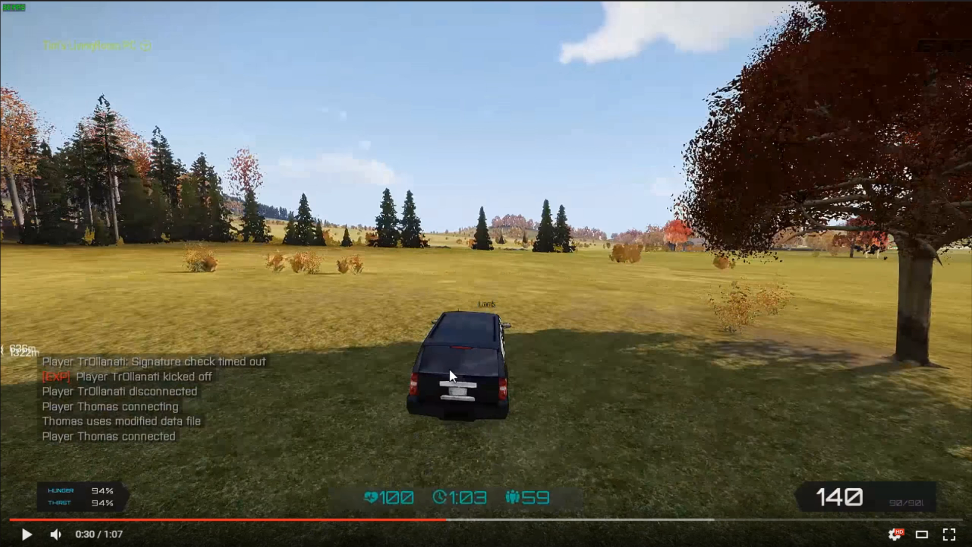
mouse_move(217, 224)
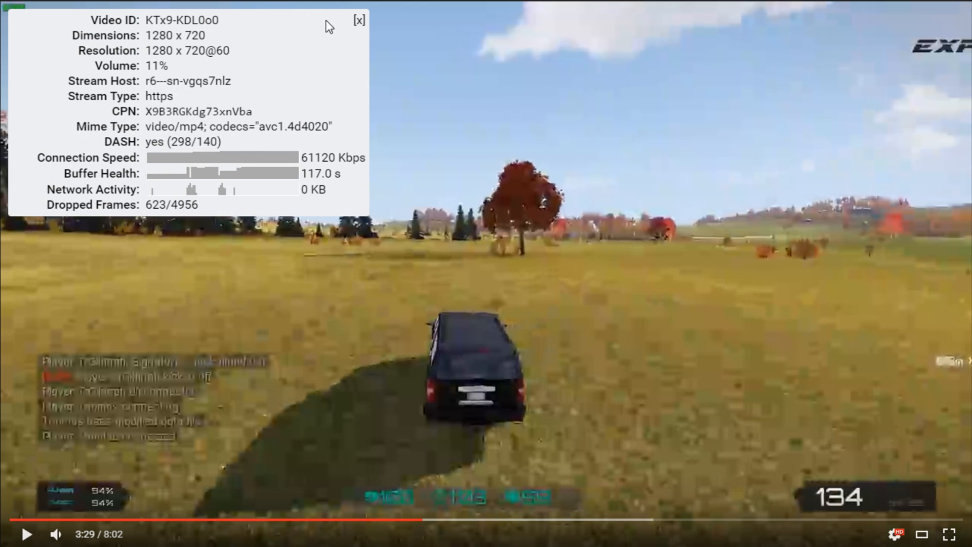
click(358, 20)
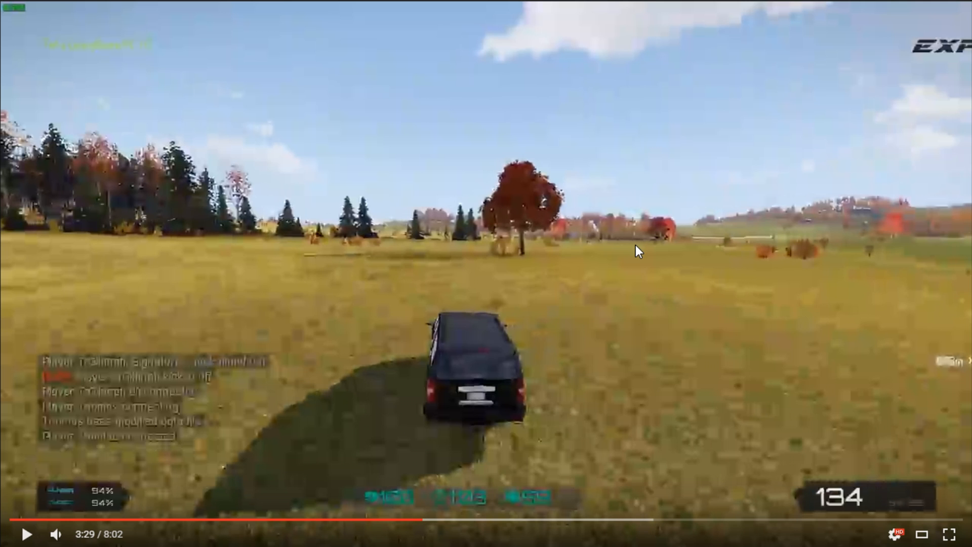
mouse_move(38, 502)
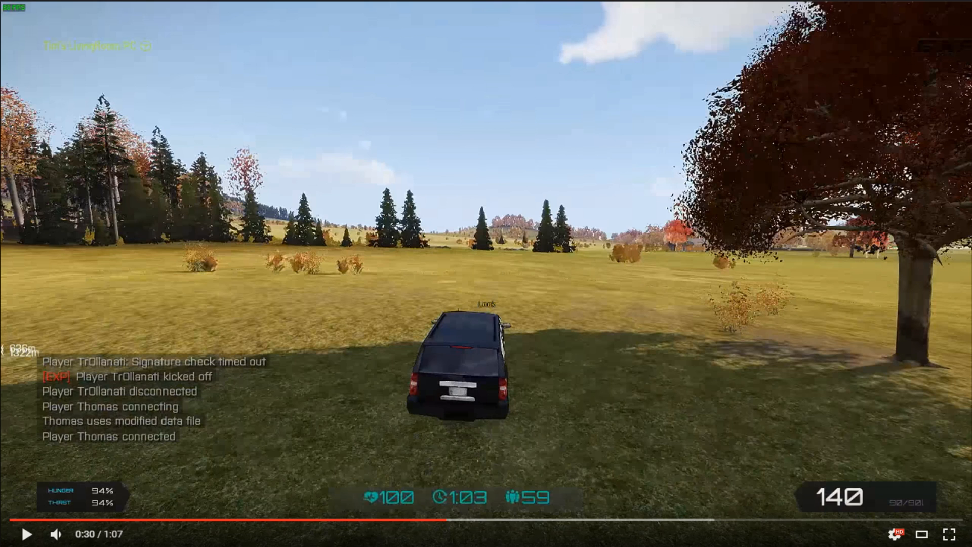
Step: Recheck the new upload's Stats for nerds (vp9, 2560x1440, 133 dropped frames) and dismiss it
click(891, 535)
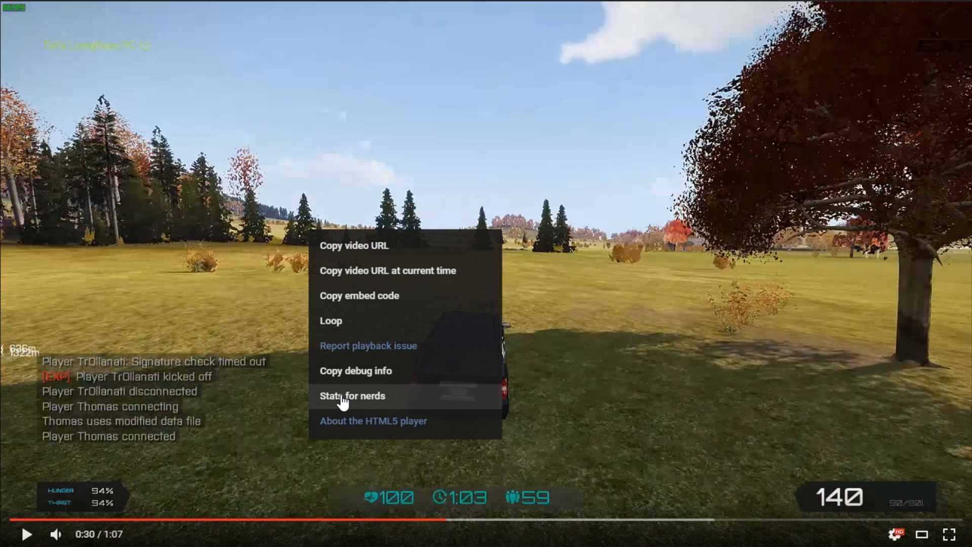
click(352, 395)
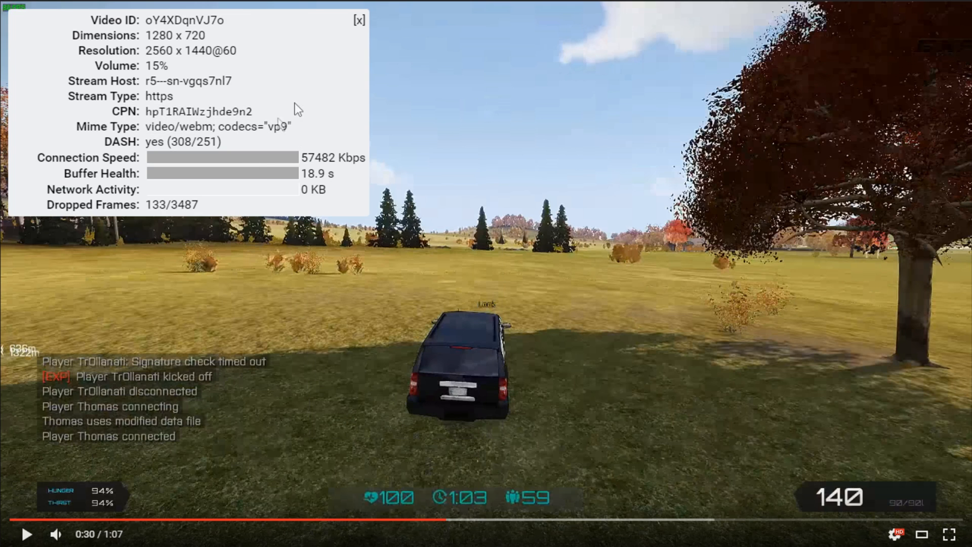
click(360, 20)
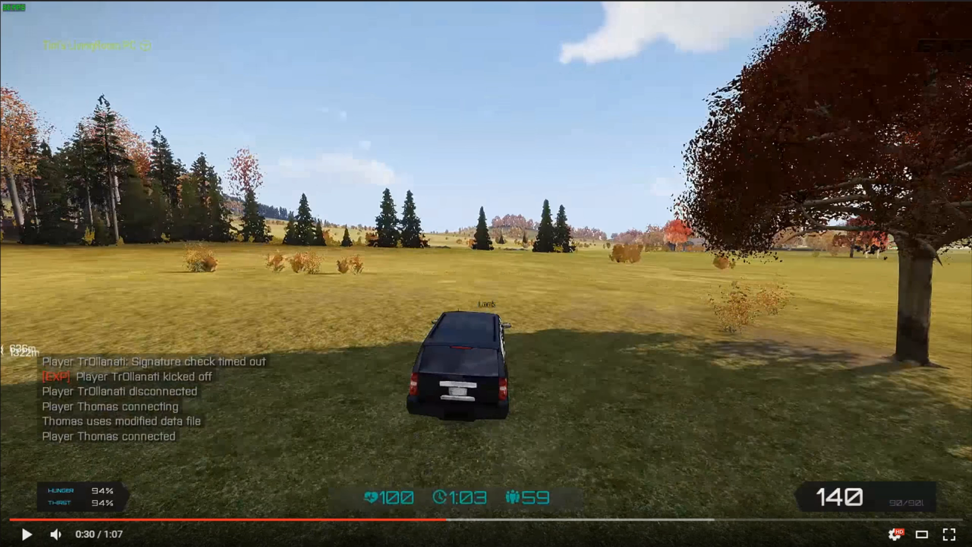
mouse_move(261, 158)
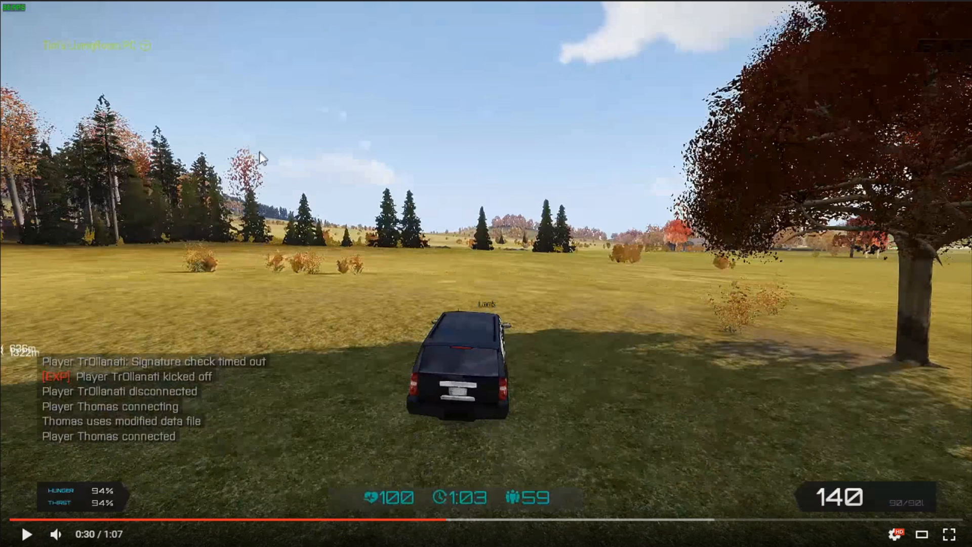
mouse_move(128, 219)
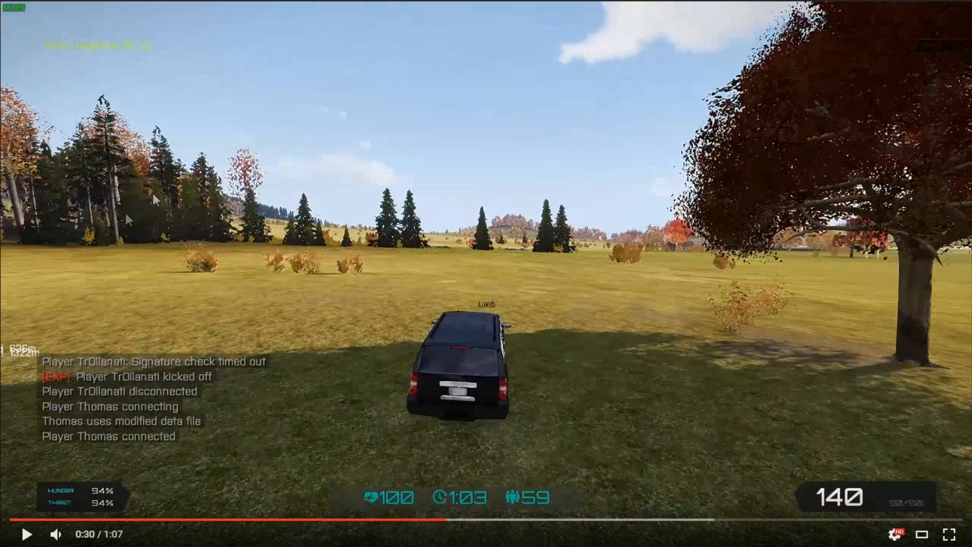